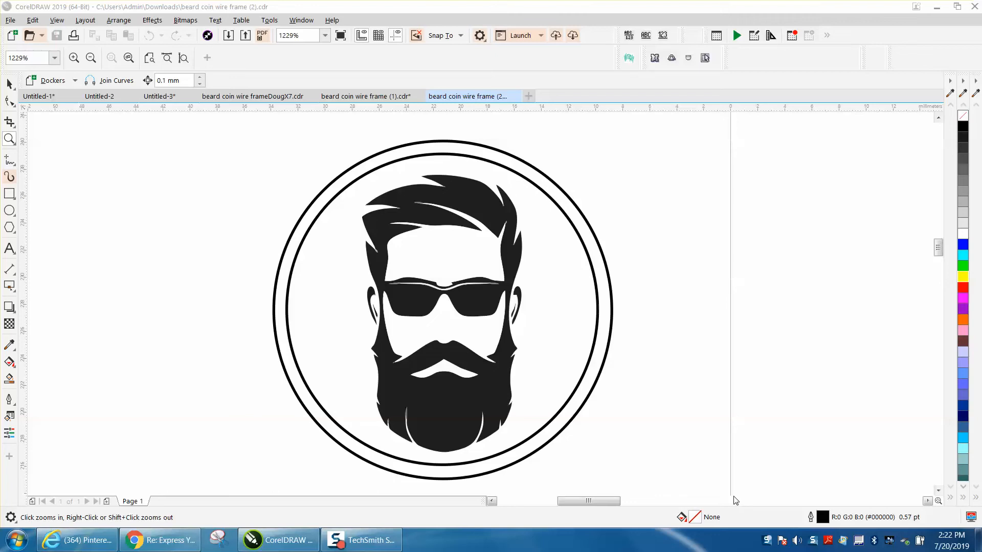
mouse_move(455, 205)
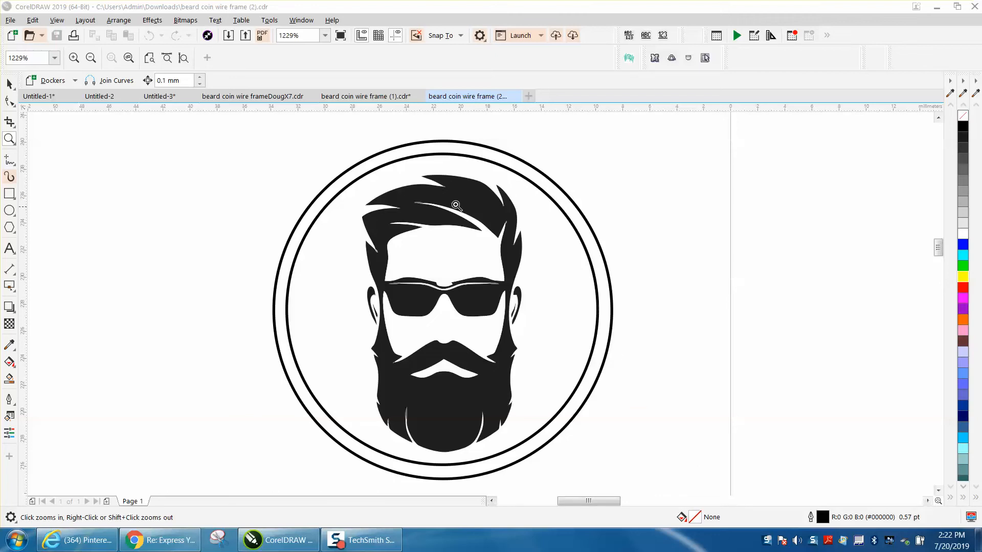
Step: Drag the double circle right of the logo, then select the 30-object face group
click(456, 205)
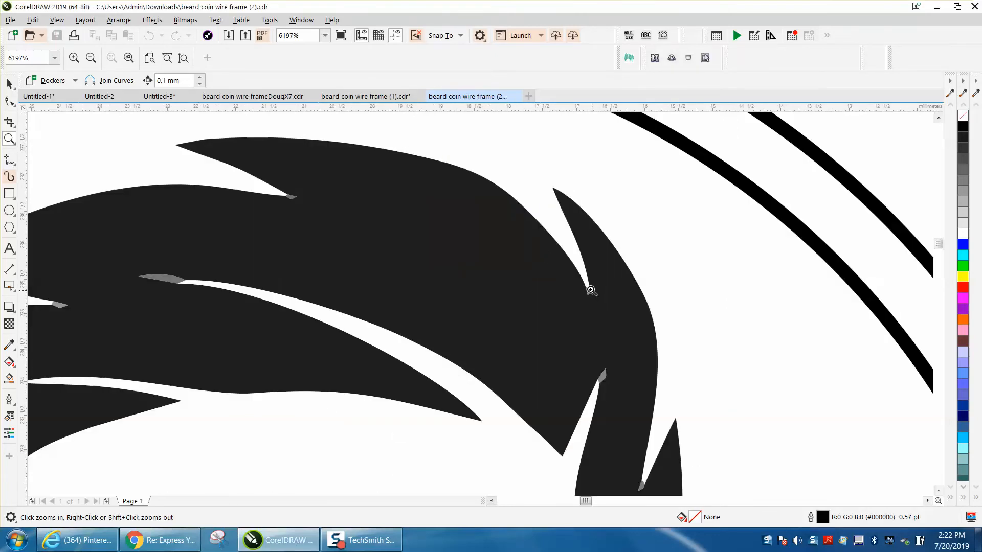
click(590, 290)
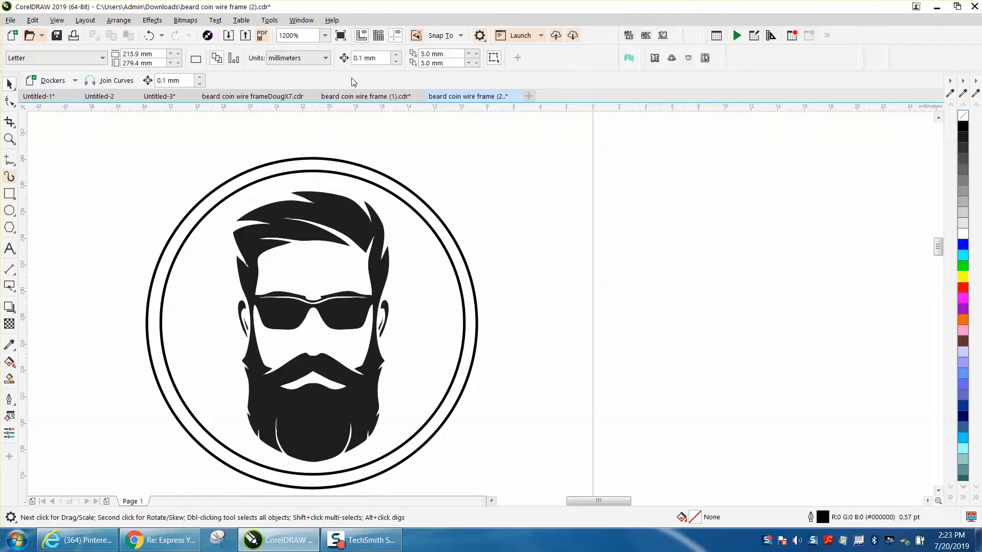
click(369, 58)
text(30)
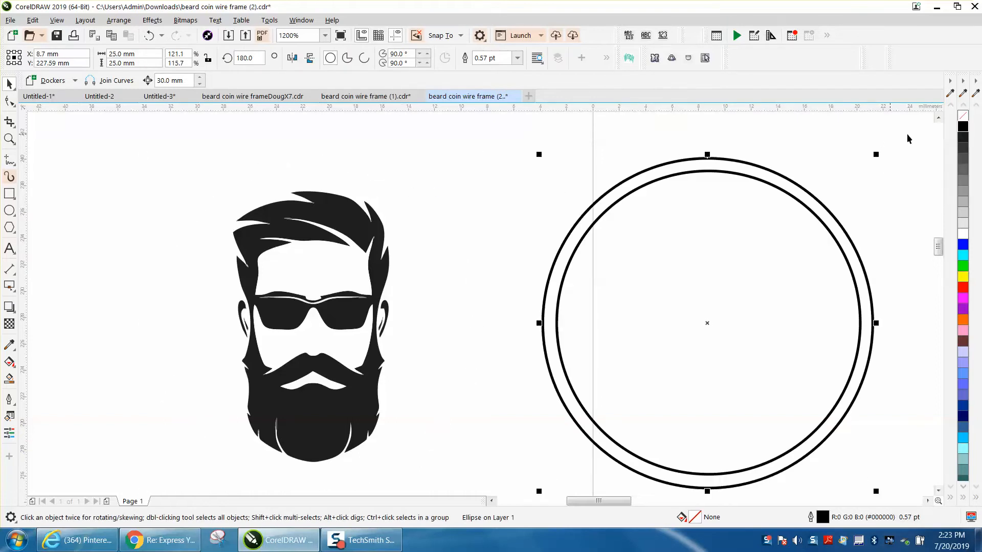
mouse_move(400, 370)
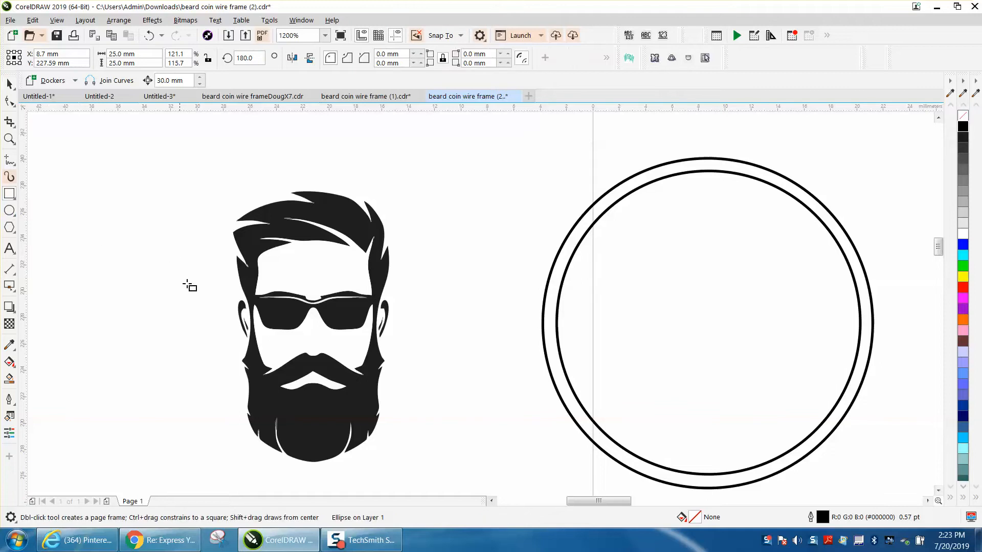
drag(173, 256, 271, 332)
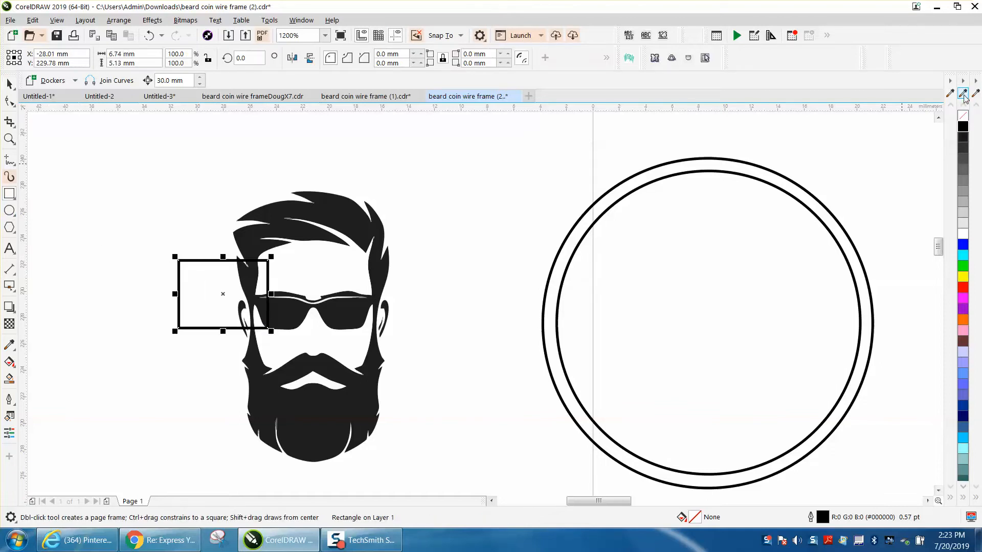
click(962, 126)
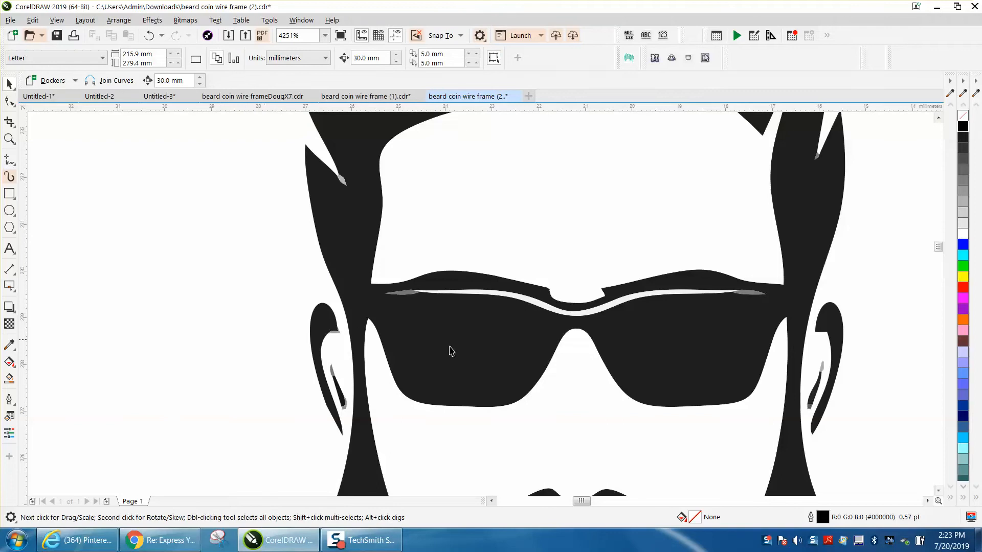
click(499, 369)
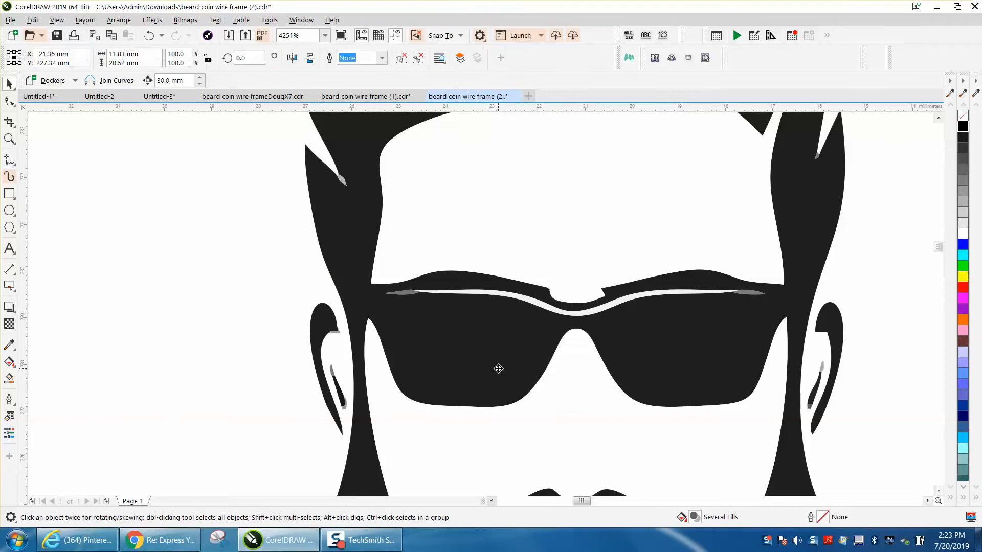
click(498, 369)
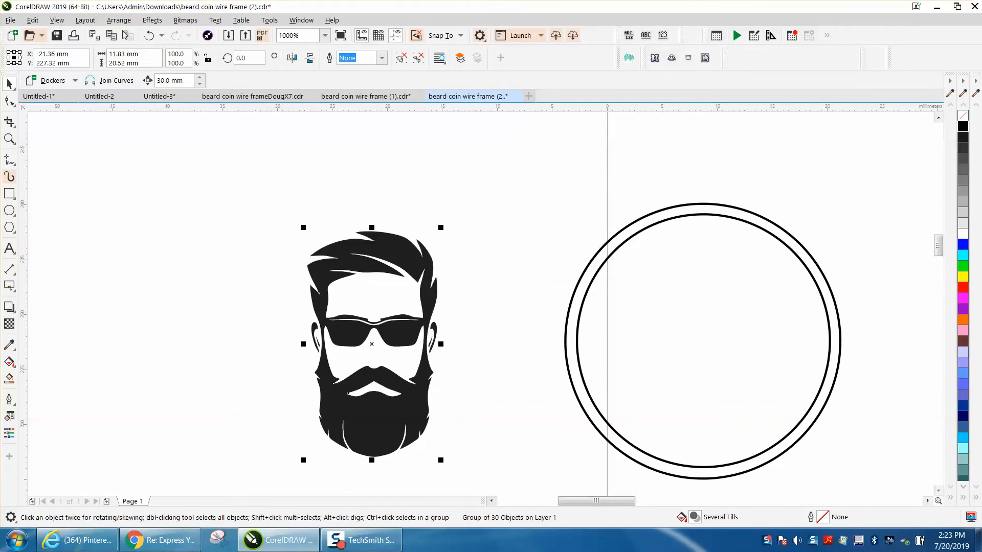
Step: Ungroup the logo's 30 objects via Arrange > Group > Ungroup
click(118, 20)
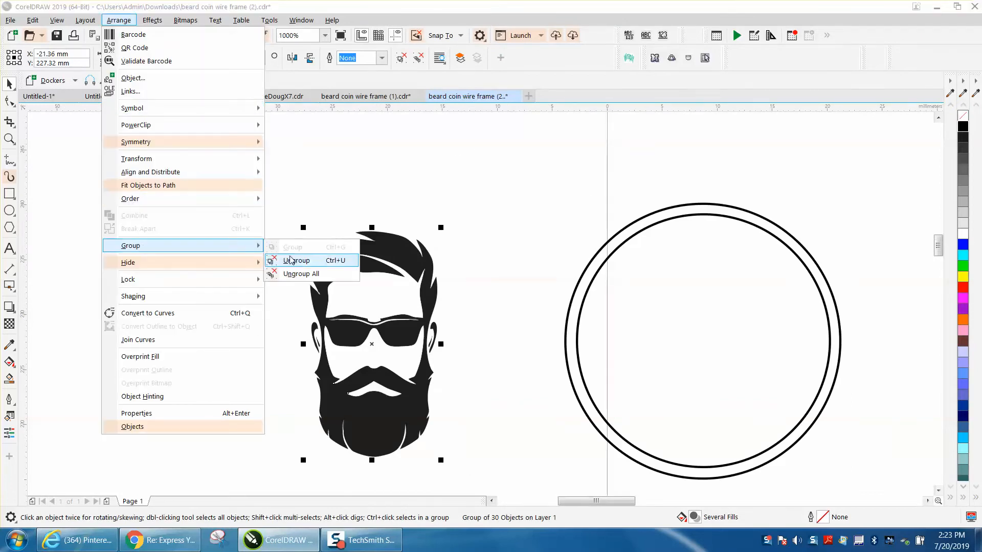
click(297, 261)
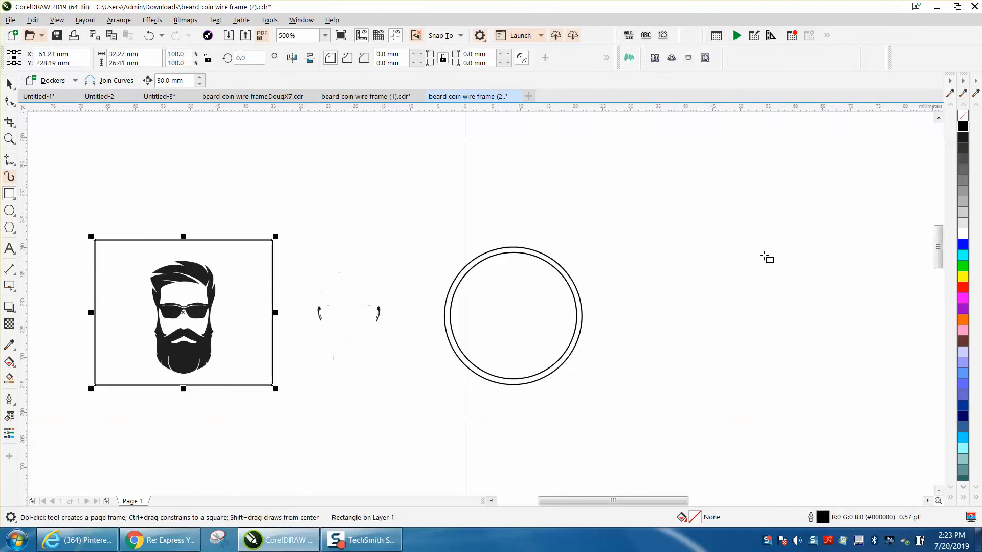
Step: Fill the face's rectangle yellow and delete most loose fragments, keeping ears, brow line and specks
click(962, 276)
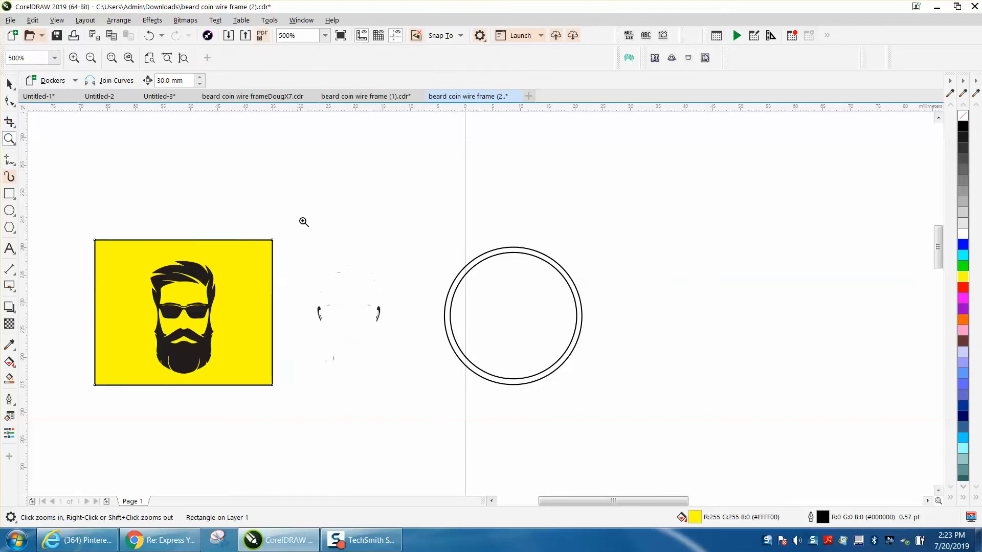
click(304, 223)
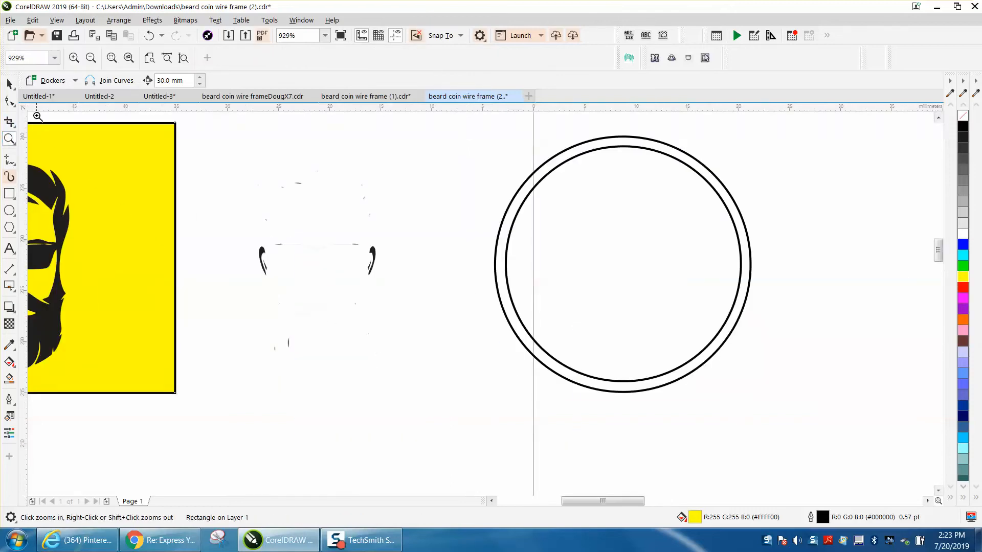
click(285, 258)
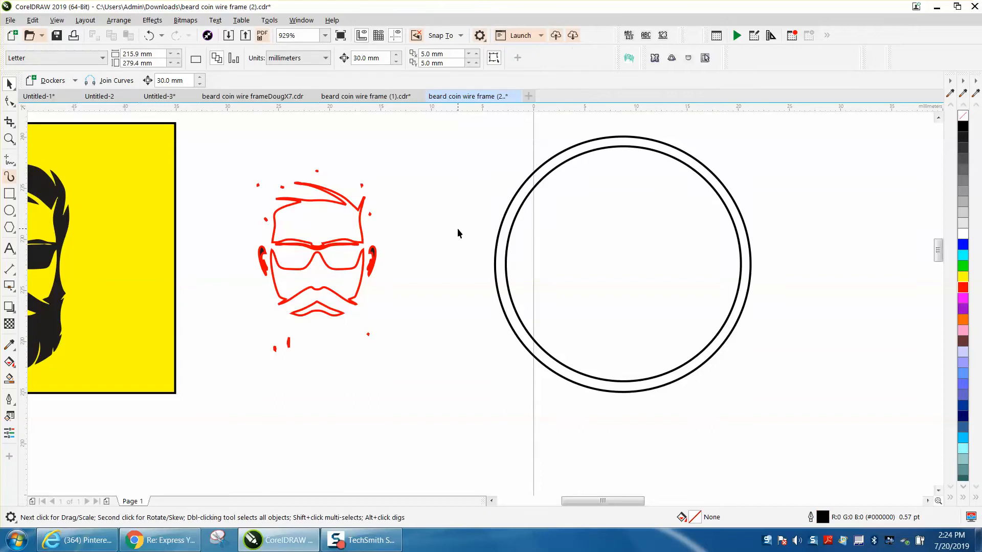
click(316, 308)
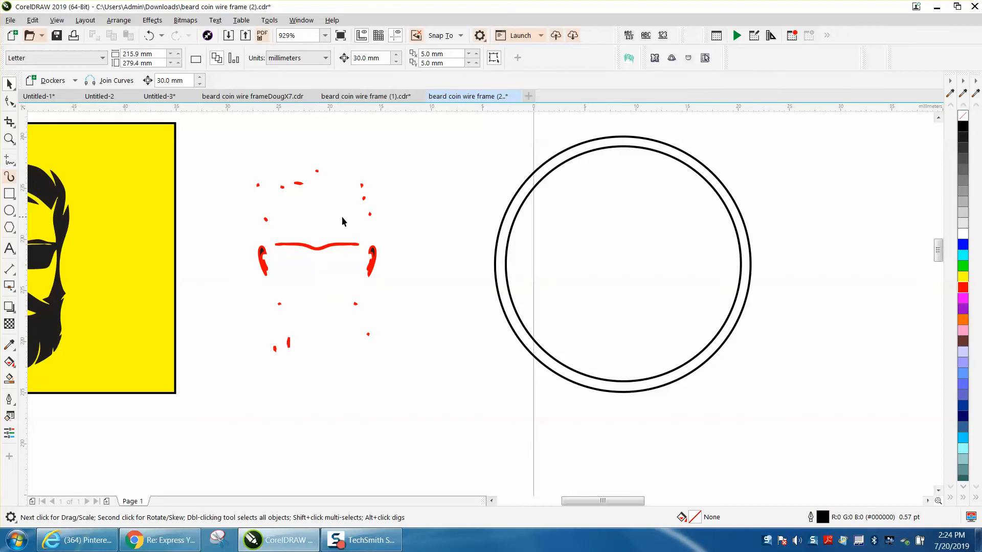
mouse_move(276, 194)
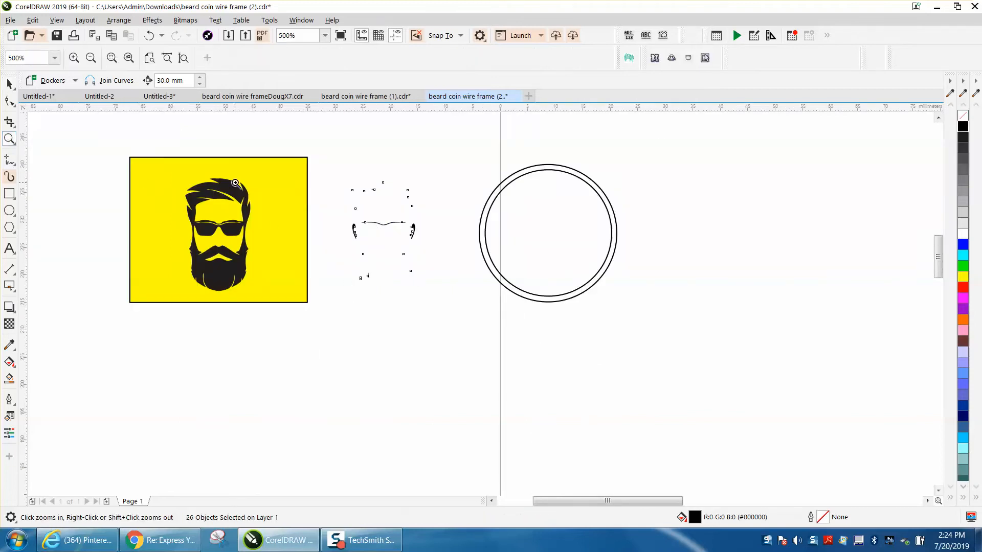
Step: Select the thin brow-line fragment, then a loose ear piece for the left ear
click(235, 182)
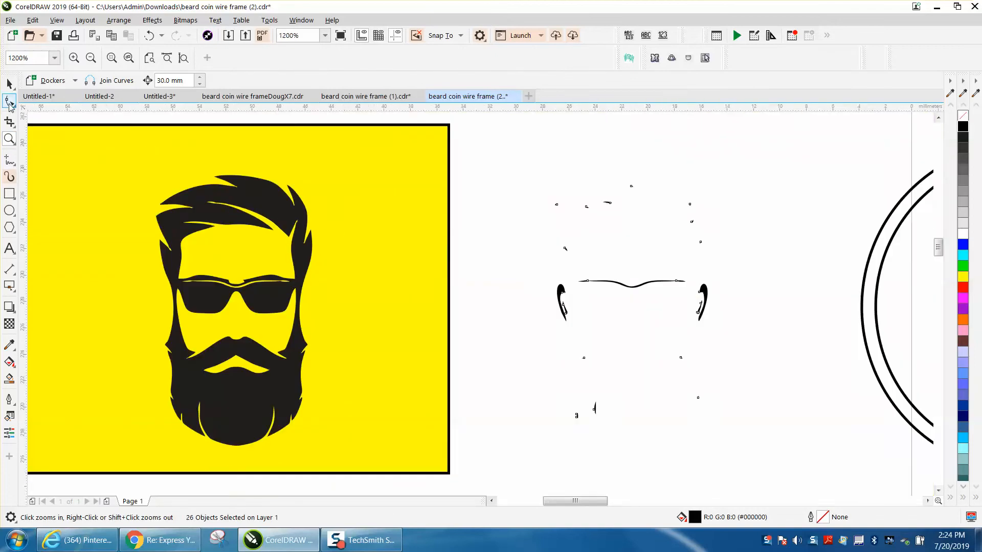
click(9, 84)
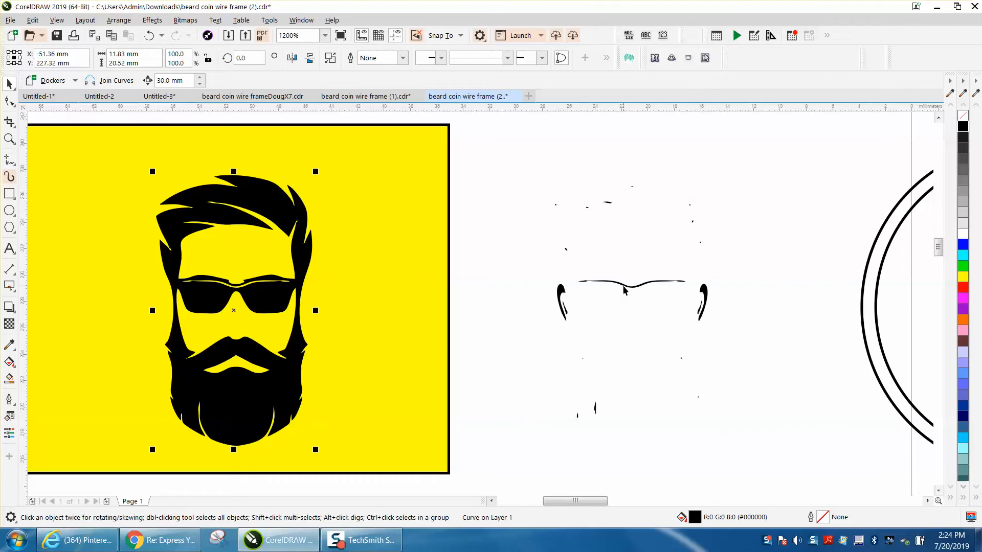
click(631, 285)
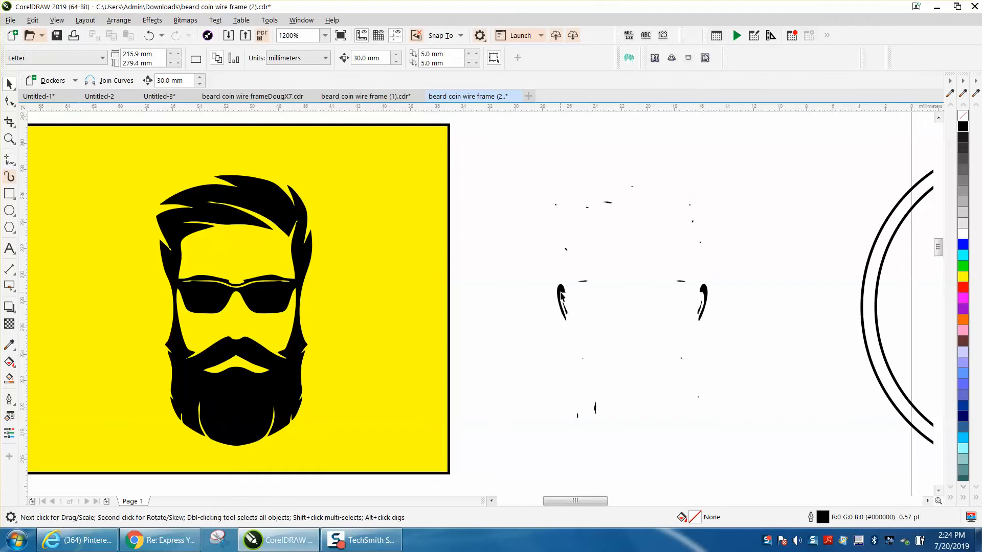
click(564, 304)
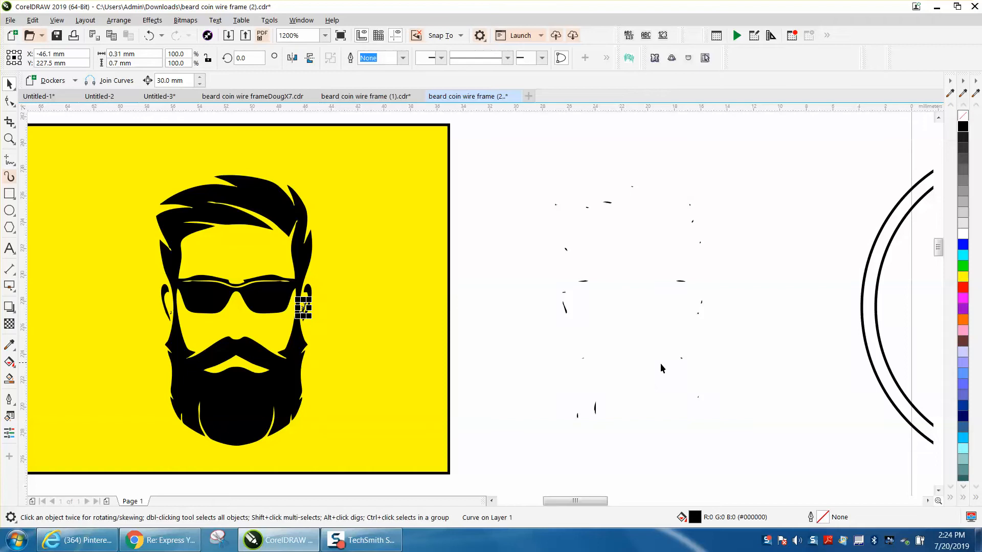
mouse_move(522, 336)
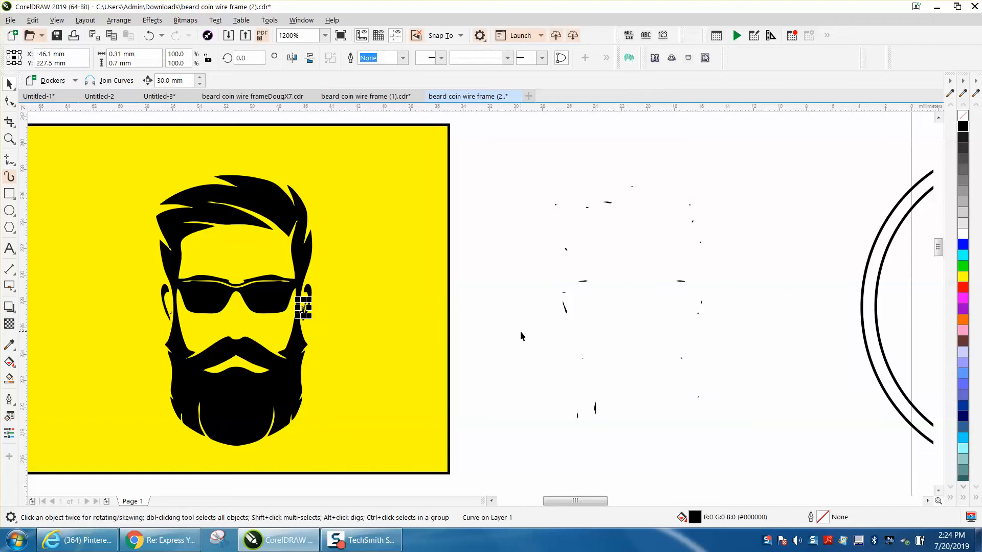
mouse_move(522, 333)
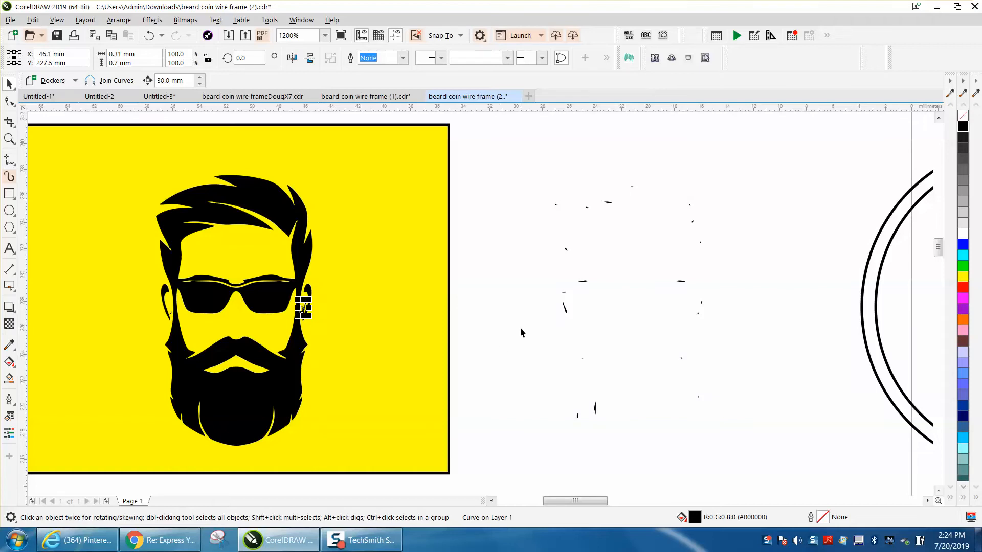
mouse_move(566, 316)
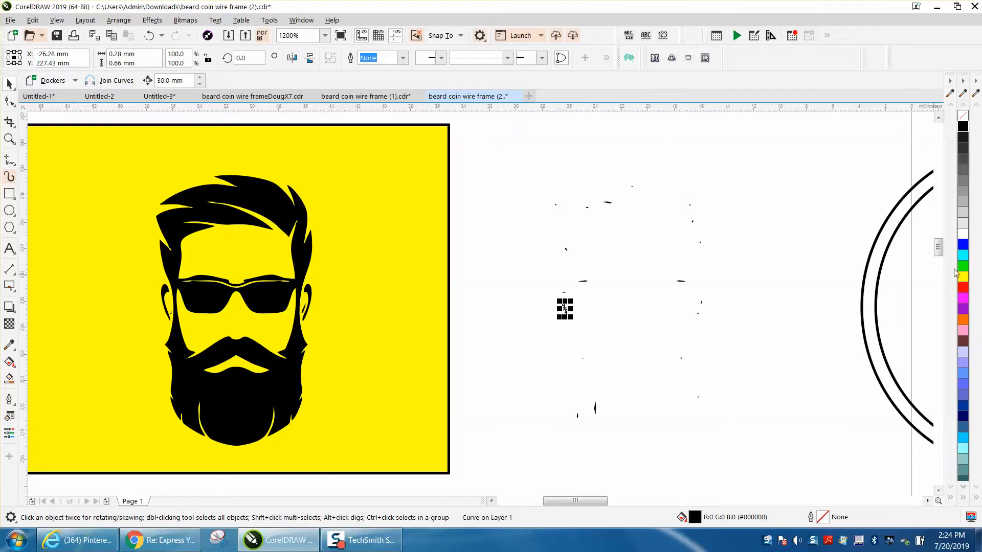
mouse_move(963, 276)
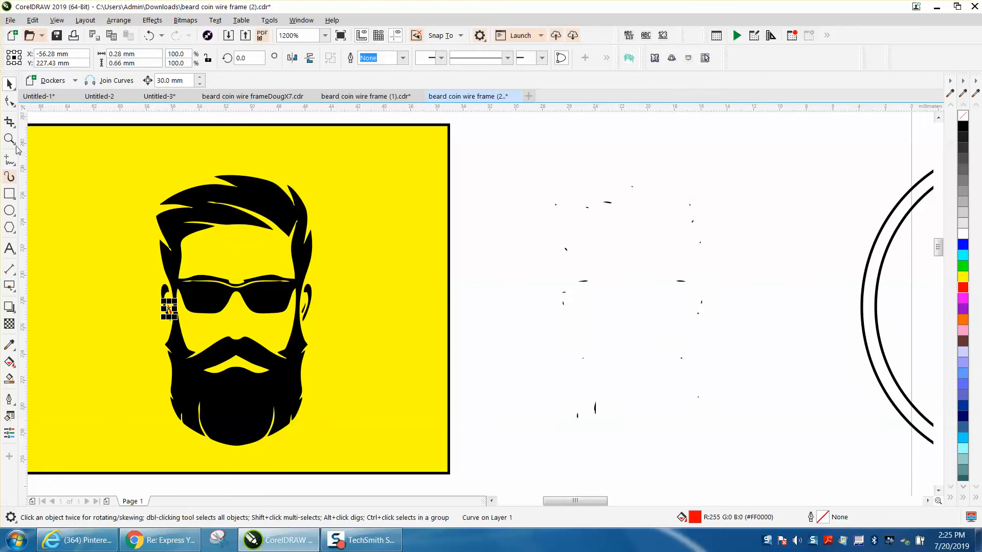
Step: Select the red piece with its surrounding ear shape and merge them into one curve
click(168, 308)
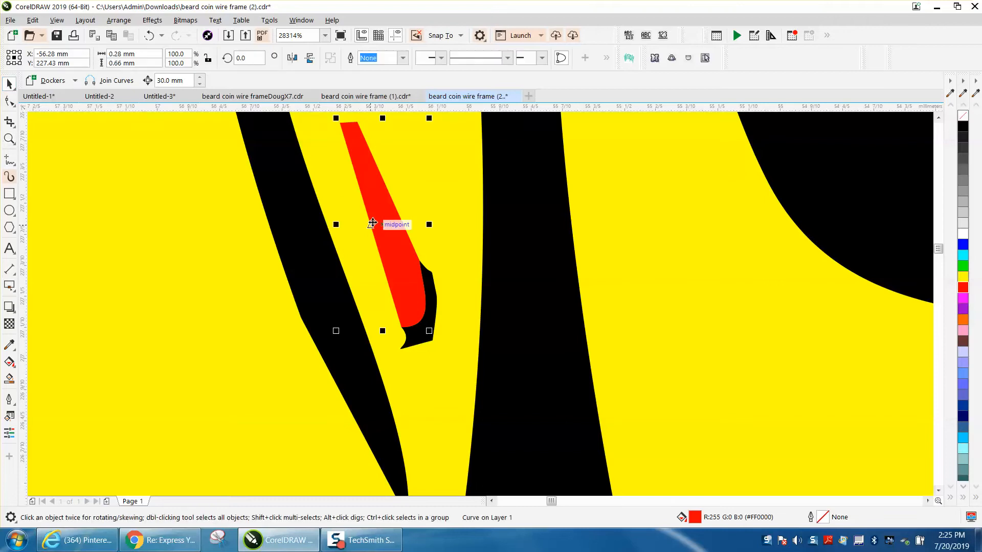
mouse_move(946, 188)
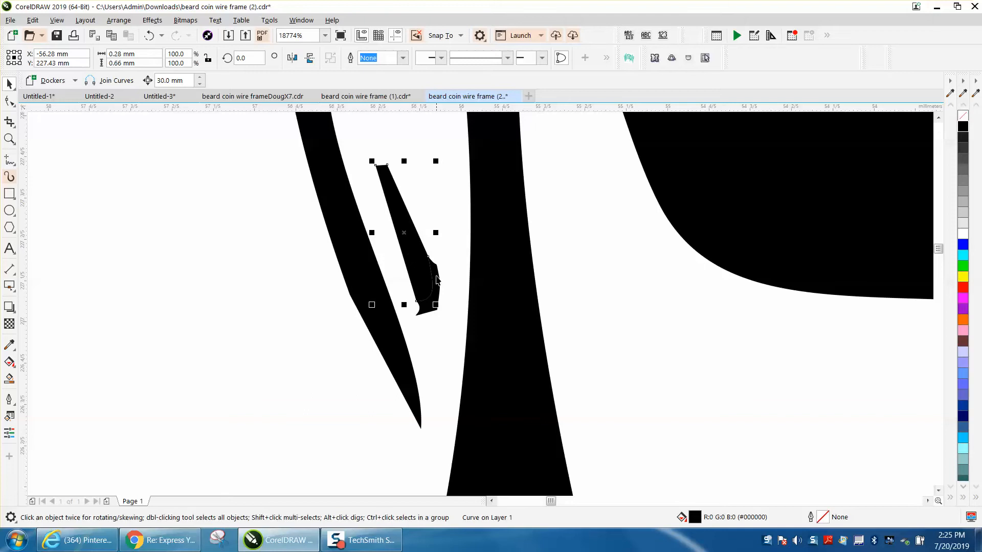
click(435, 305)
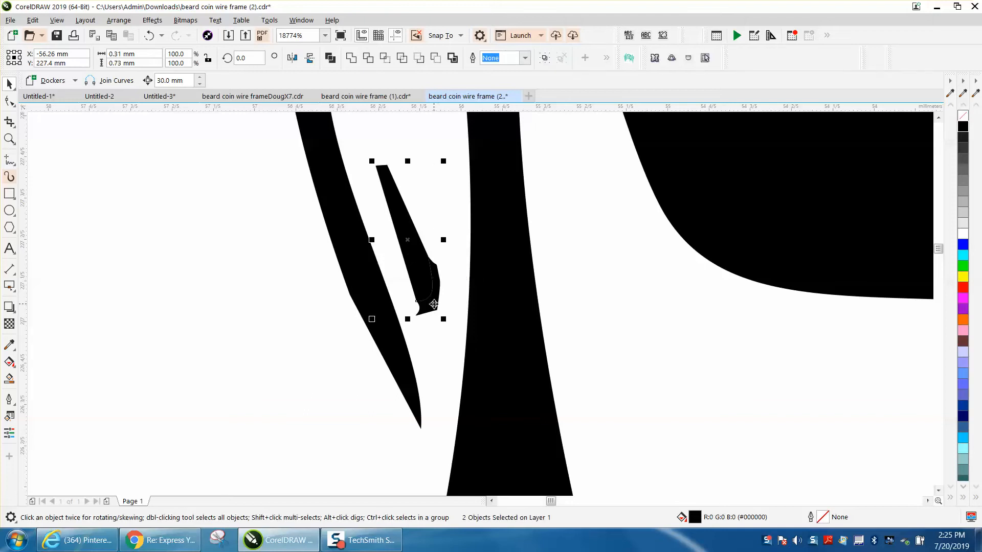
click(118, 20)
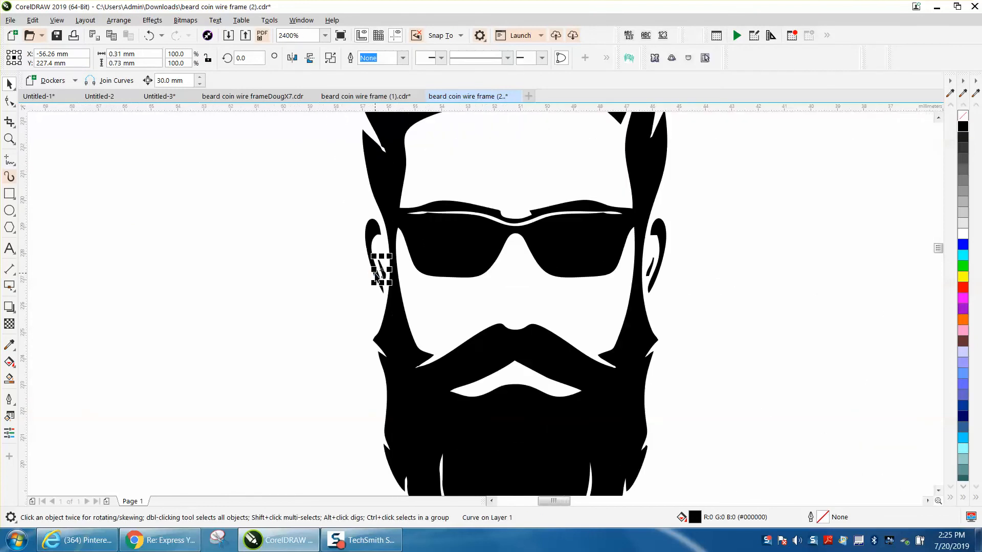
mouse_move(922, 305)
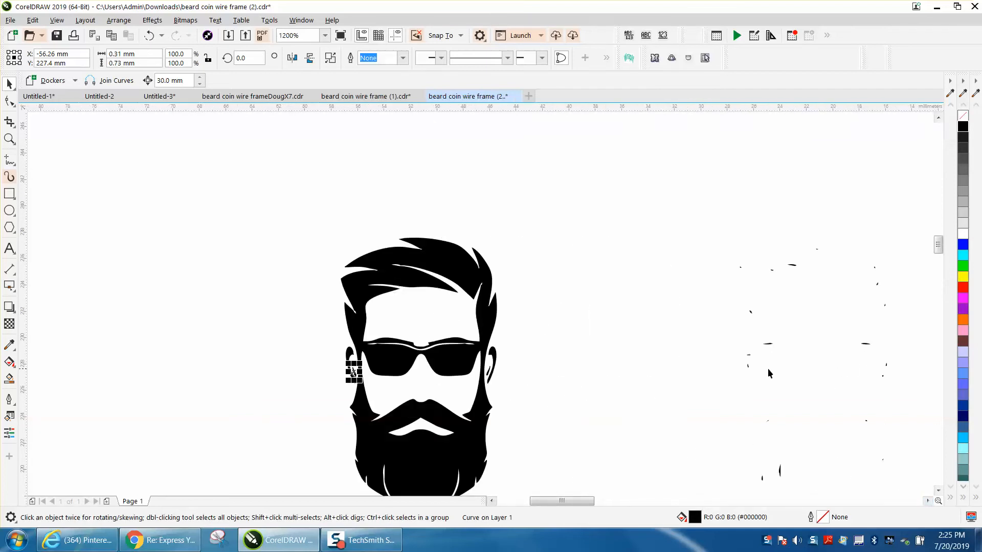
mouse_move(887, 368)
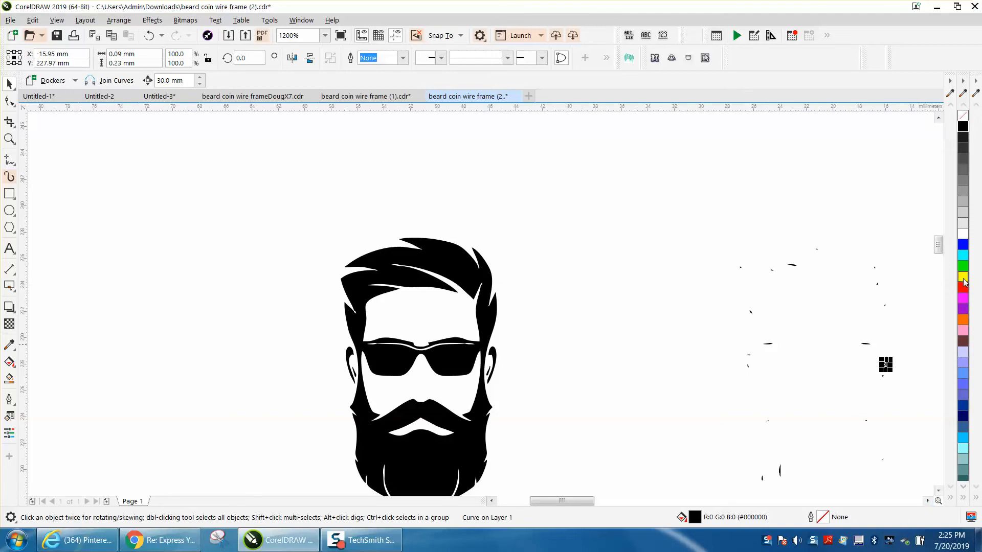
Step: Zoom into the logo's upper right to frame the thin detail piece between the strokes
click(963, 277)
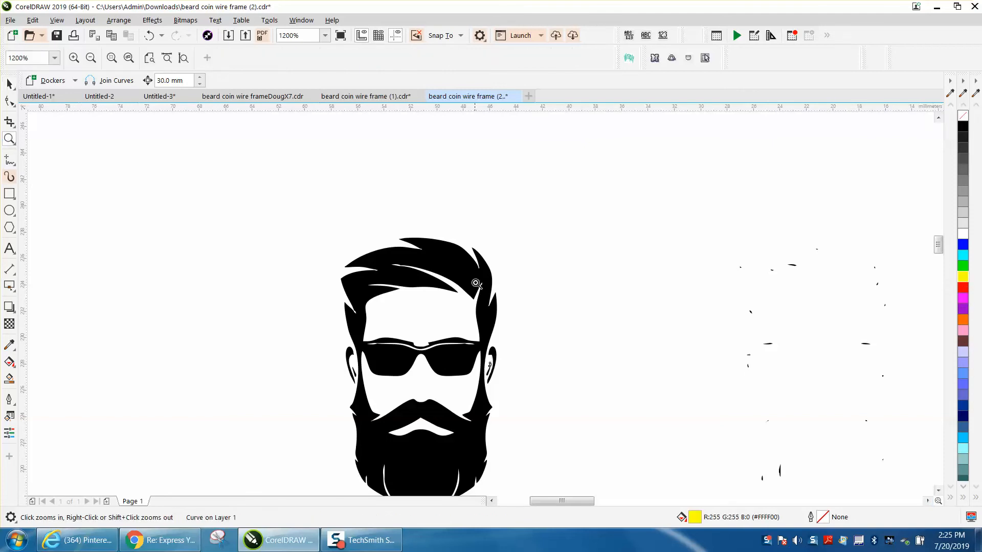
click(475, 283)
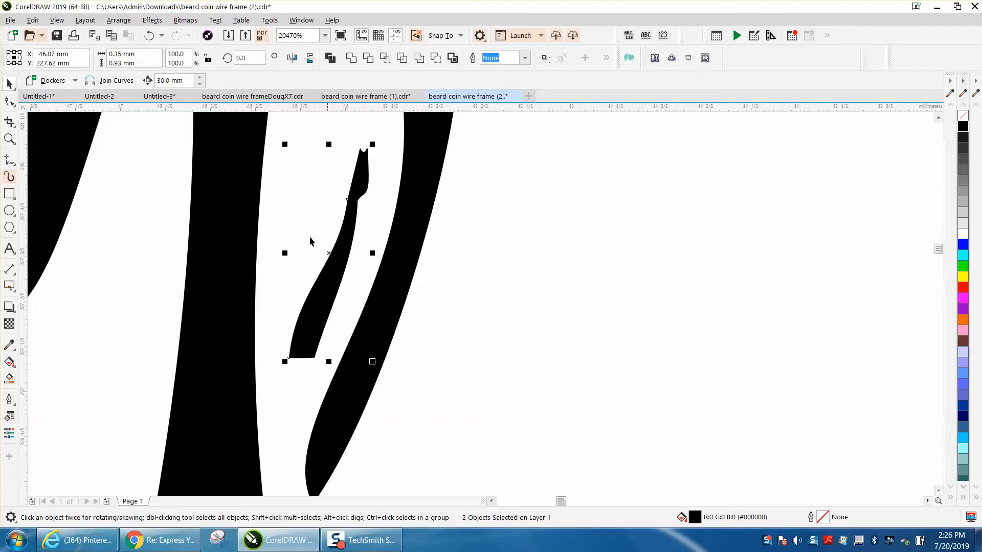
mouse_move(349, 199)
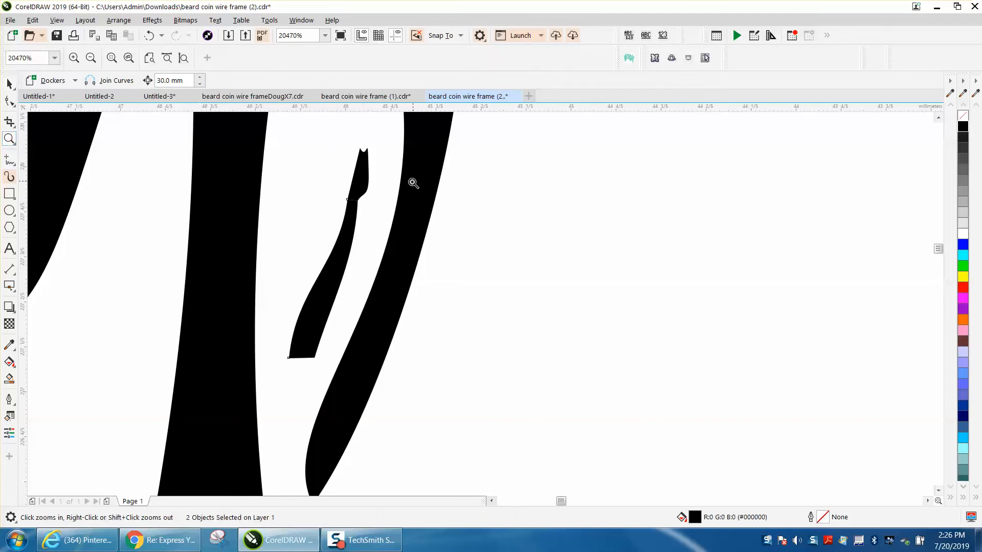
click(411, 184)
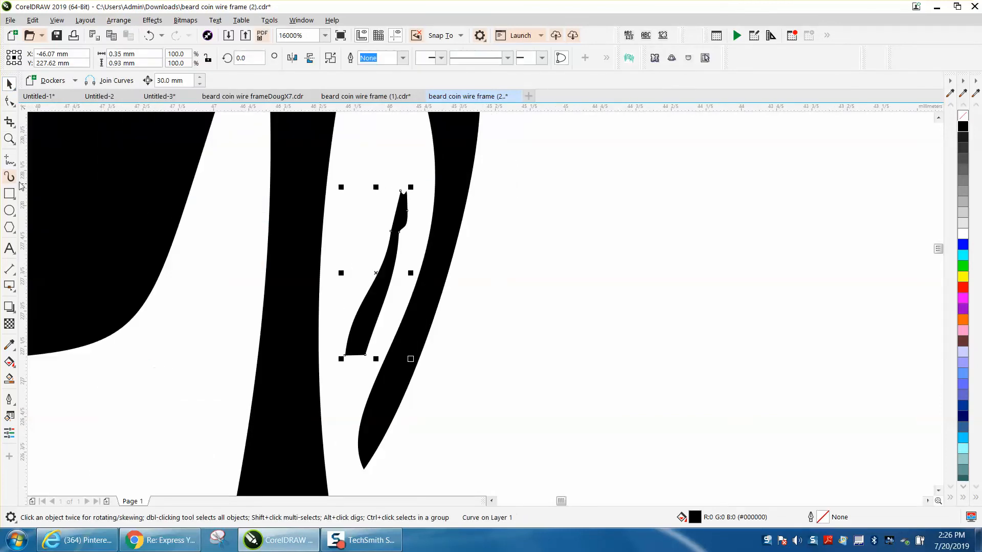
Step: Combine the detail piece and its neighbouring shape with Ctrl+L
click(422, 247)
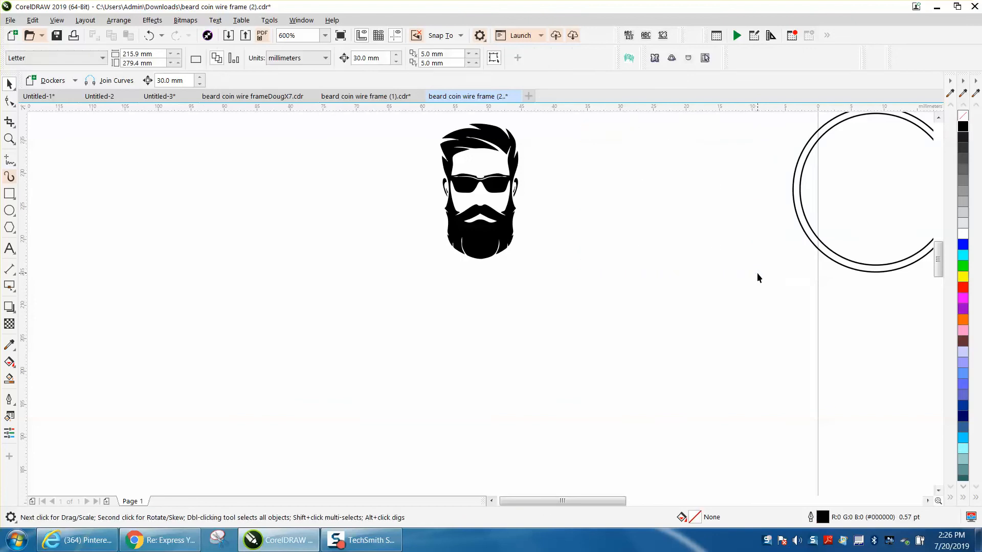
mouse_move(375, 241)
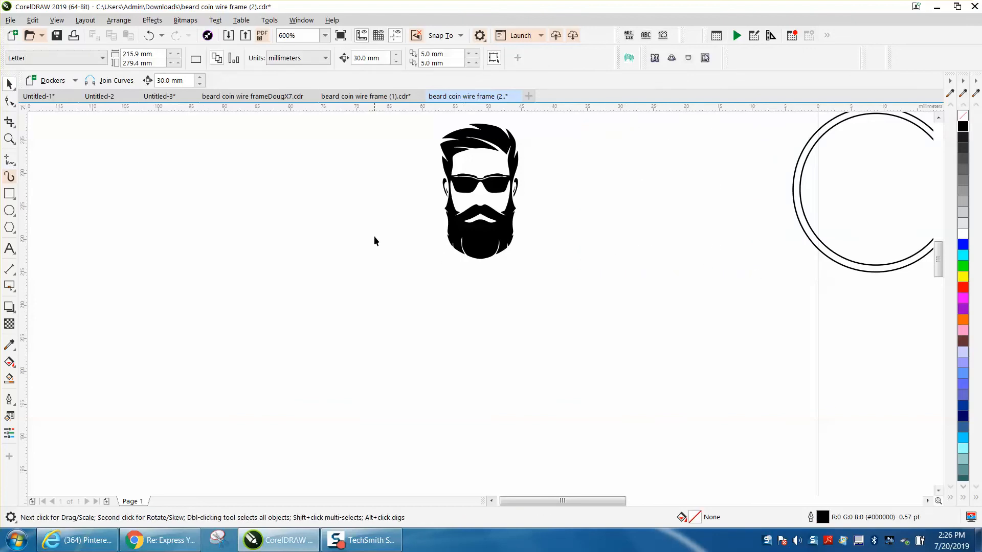
Step: Zoom into the top of the hair and smooth the white slit edges, including the right-side slit
click(9, 138)
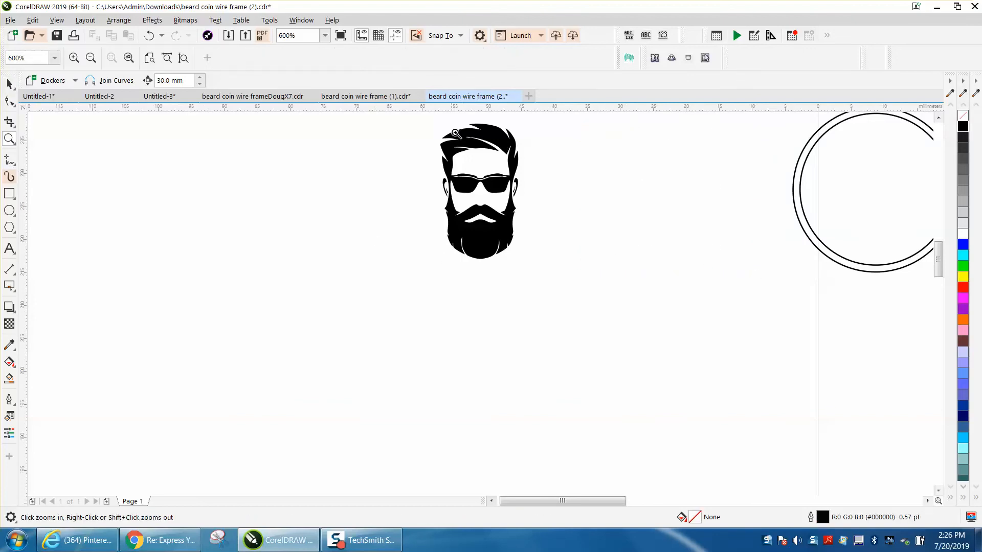
click(456, 134)
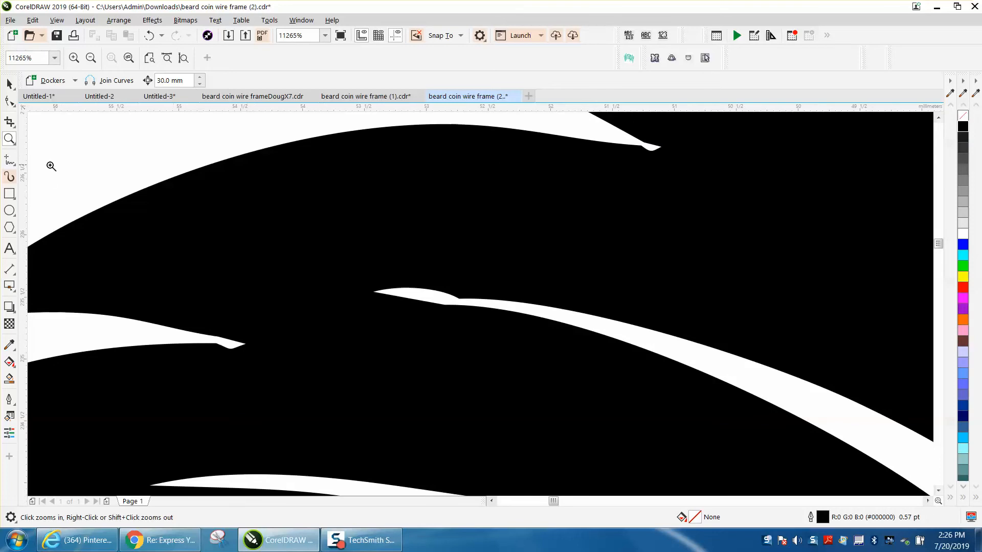
mouse_move(29, 121)
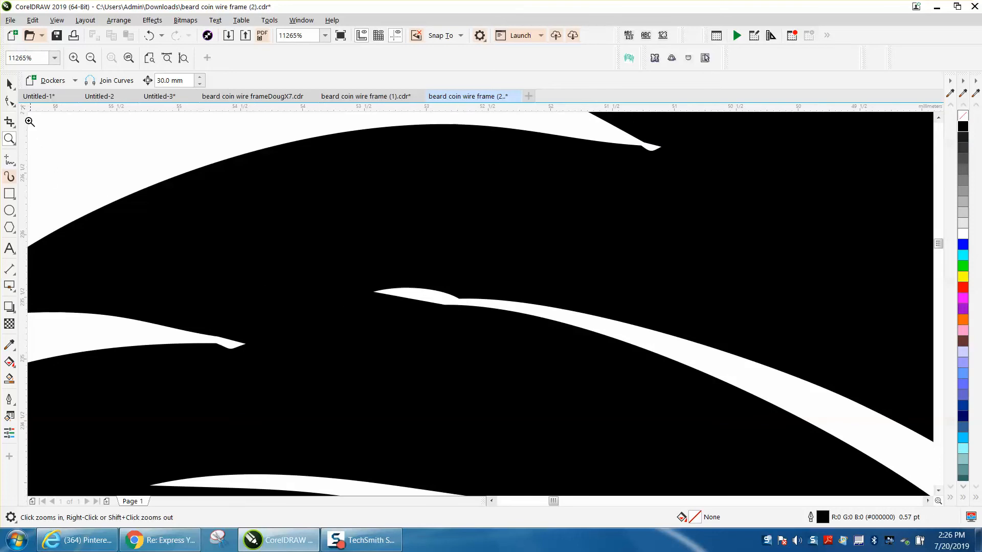
click(9, 100)
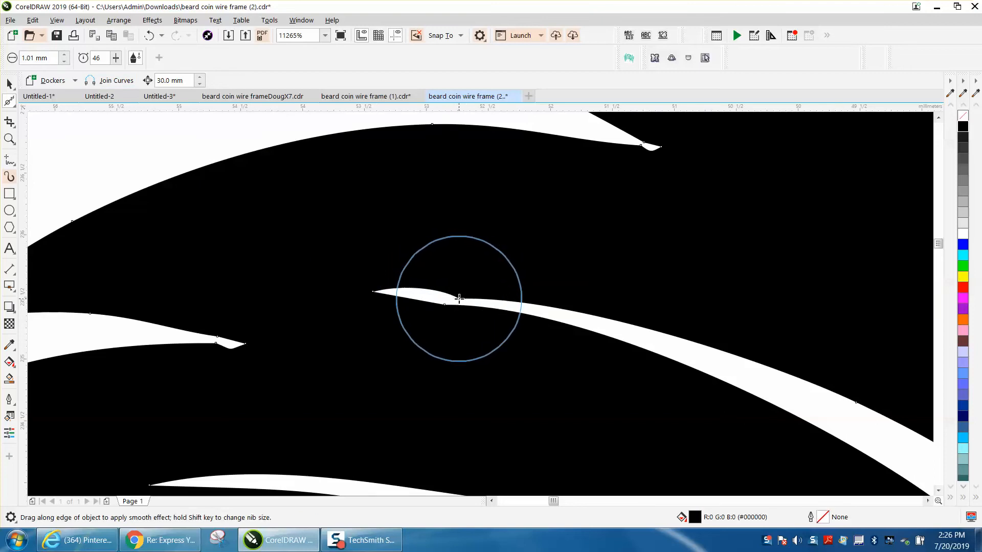
drag(460, 299, 436, 304)
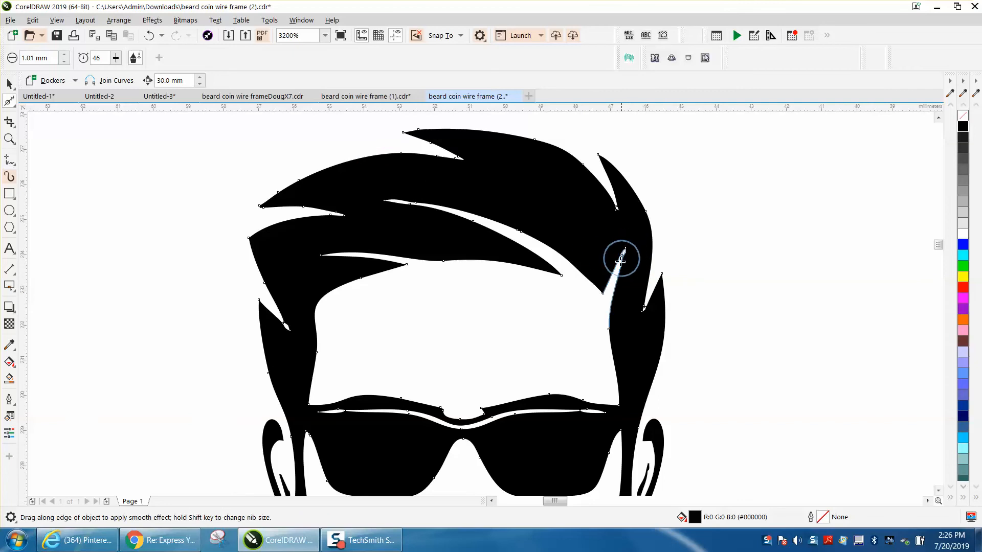
drag(619, 260, 645, 312)
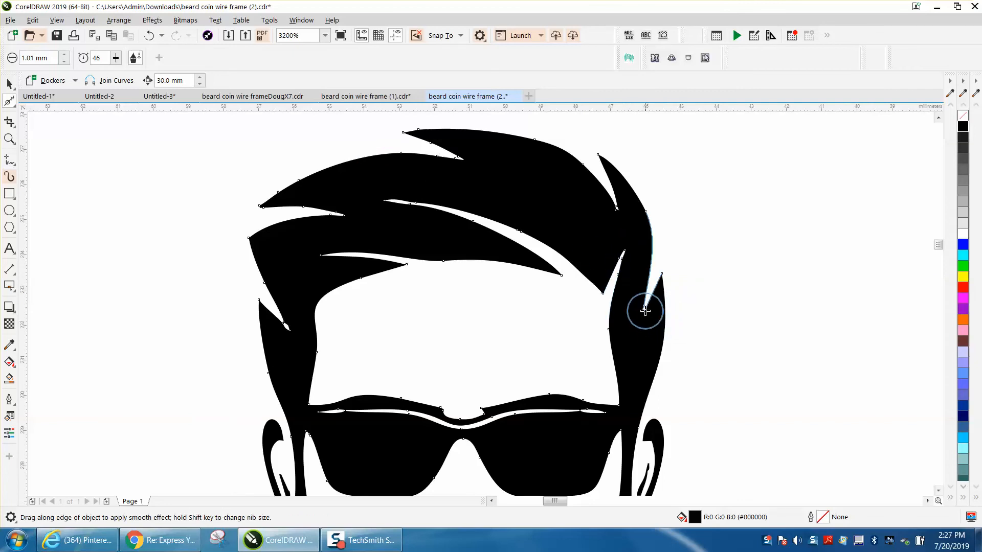
drag(645, 311, 622, 213)
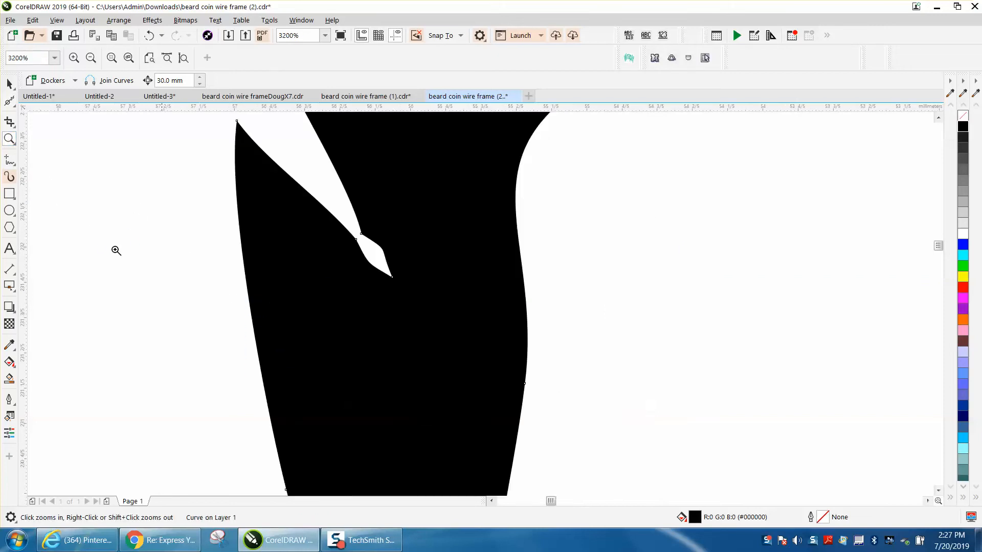
Step: Click the logo curve with the Shape tool to show its 151 nodes on five subpaths
click(9, 101)
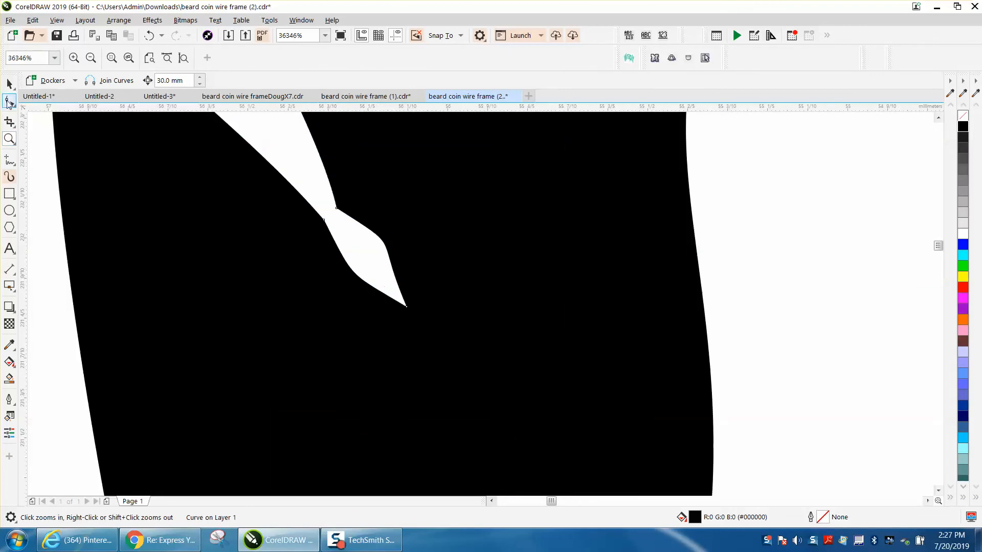
click(8, 100)
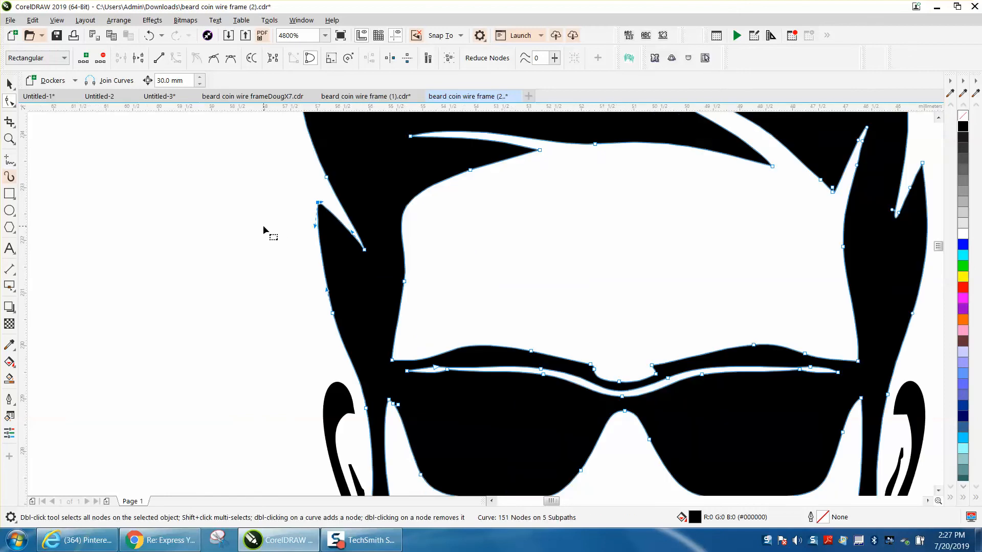
mouse_move(272, 336)
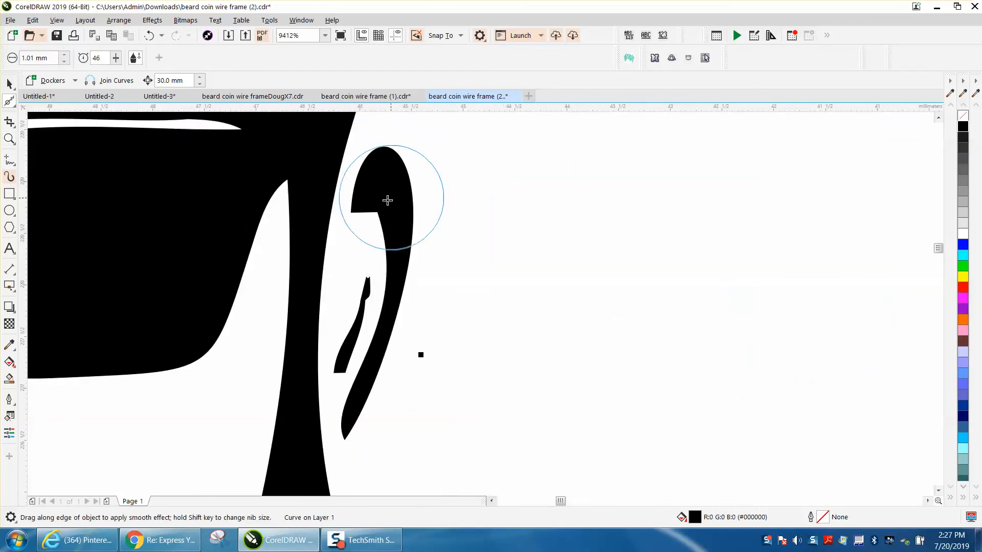
Step: Smooth the right ear's outer curve and inner mark, then select both ear pieces
drag(388, 200, 413, 227)
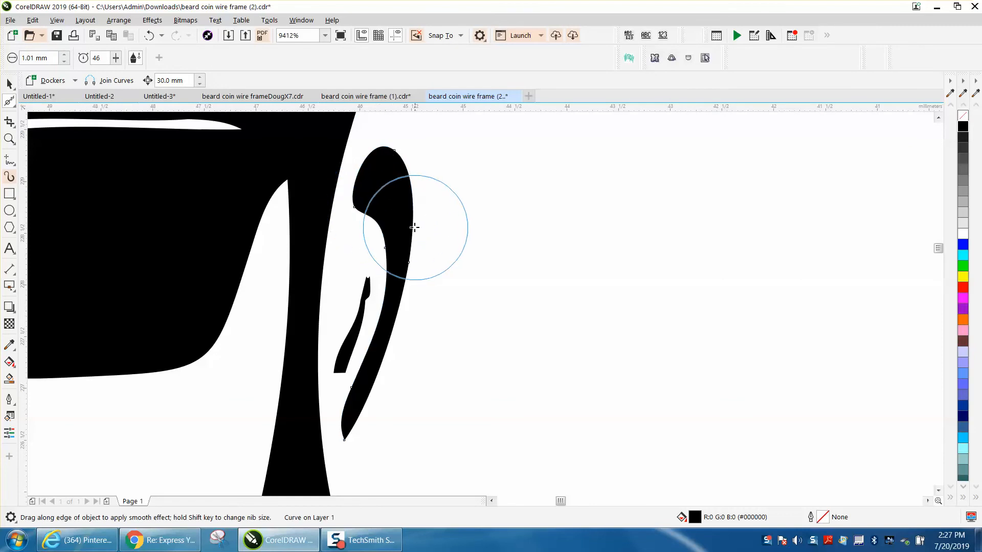
drag(413, 227, 364, 295)
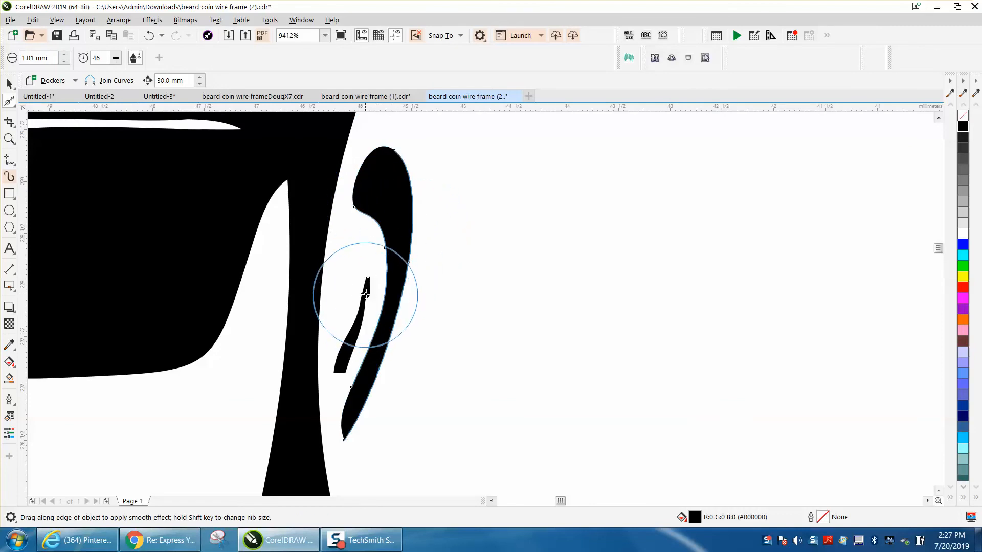
drag(366, 295, 362, 301)
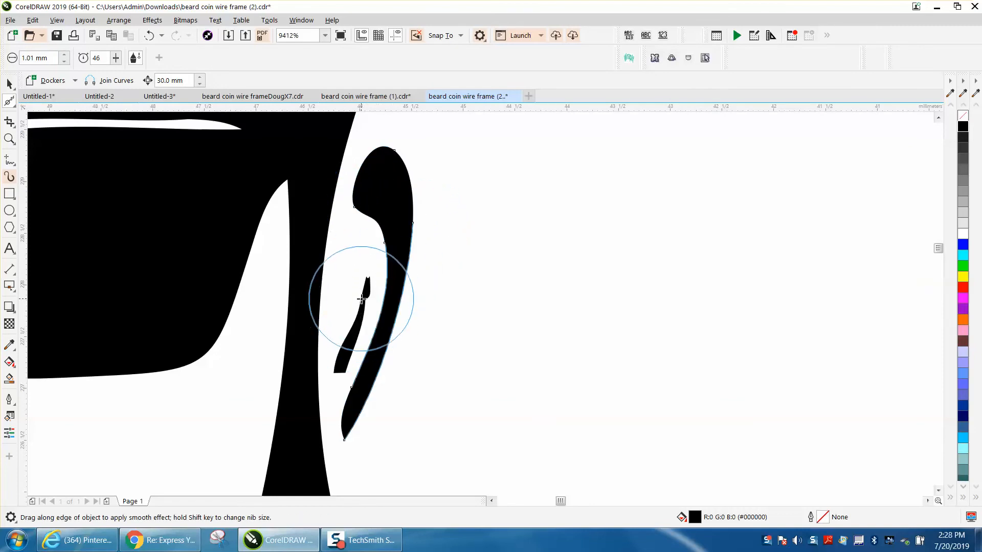
drag(363, 300, 357, 317)
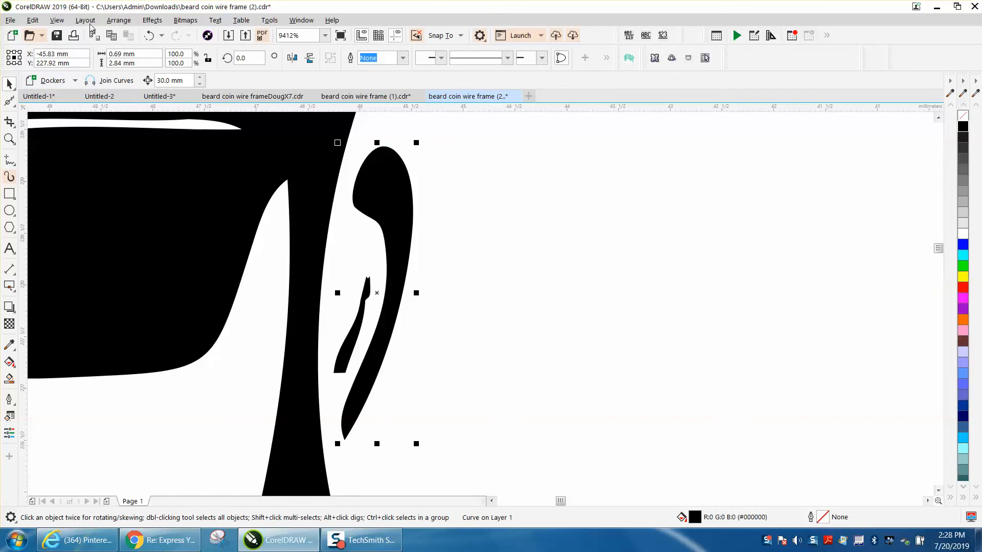
click(118, 20)
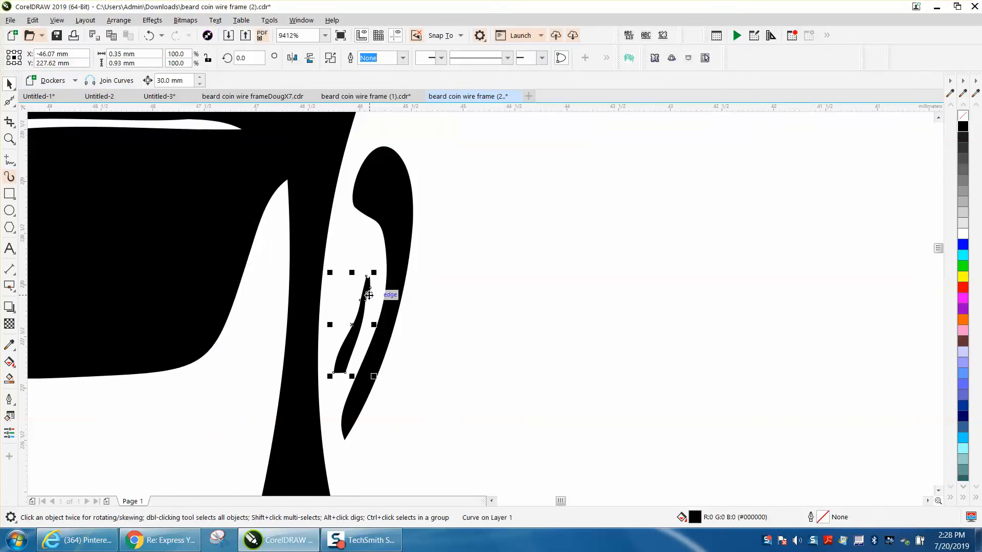
click(118, 20)
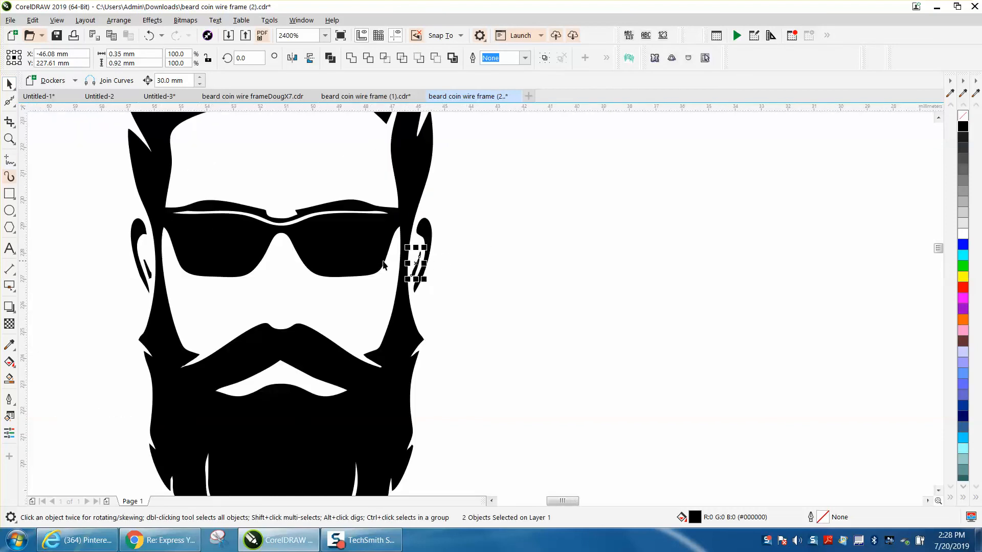
mouse_move(467, 243)
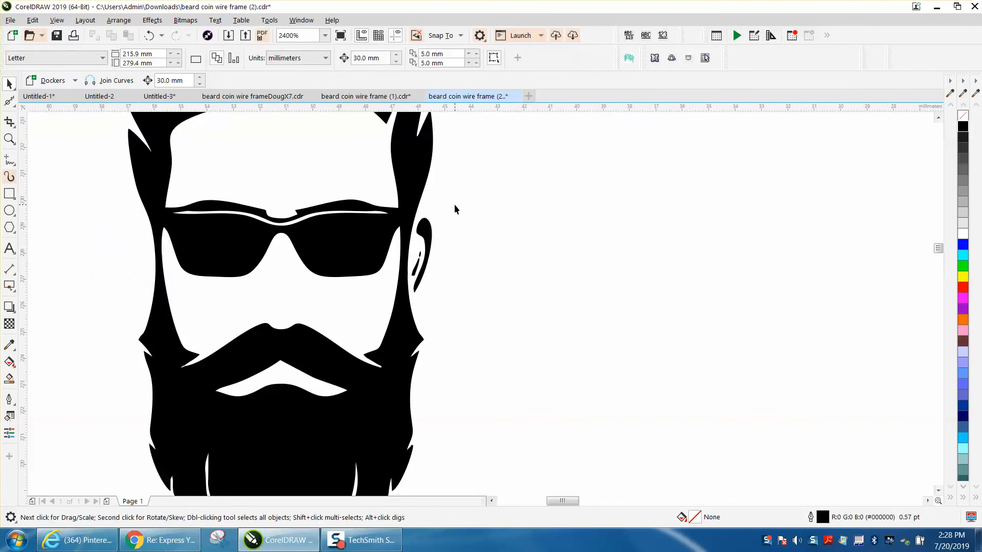
Step: Delete the left ear pieces and set the duplicate offset to 0 mm
click(398, 324)
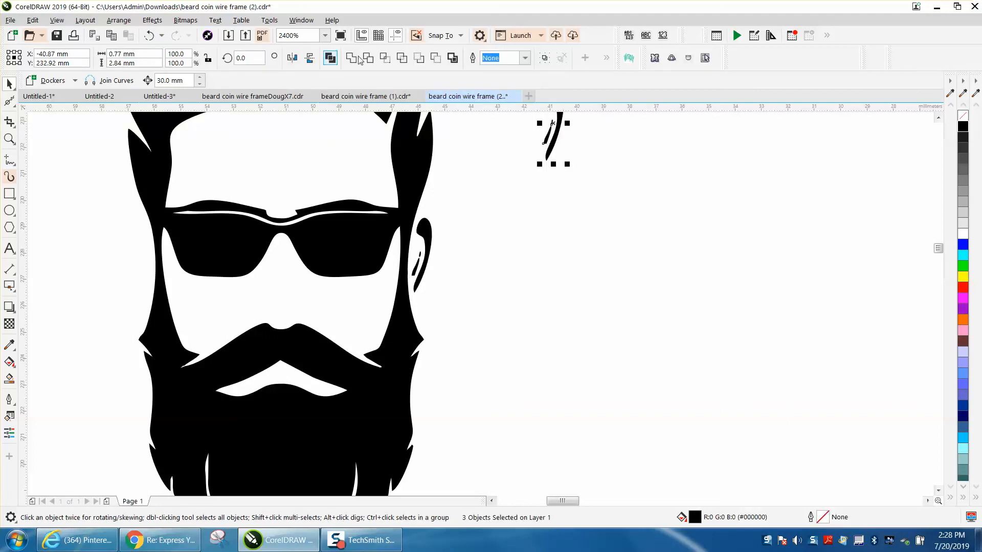
mouse_move(483, 180)
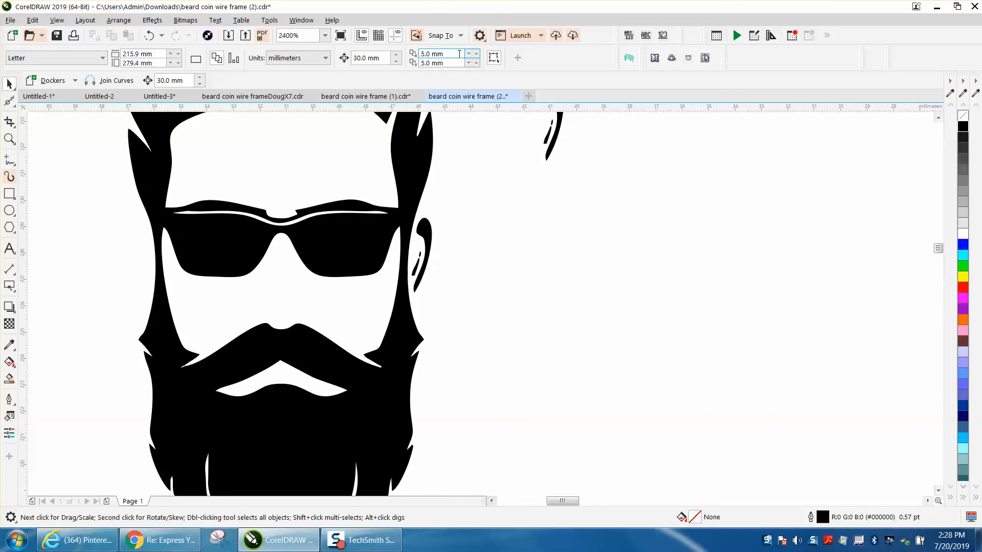
text(0)
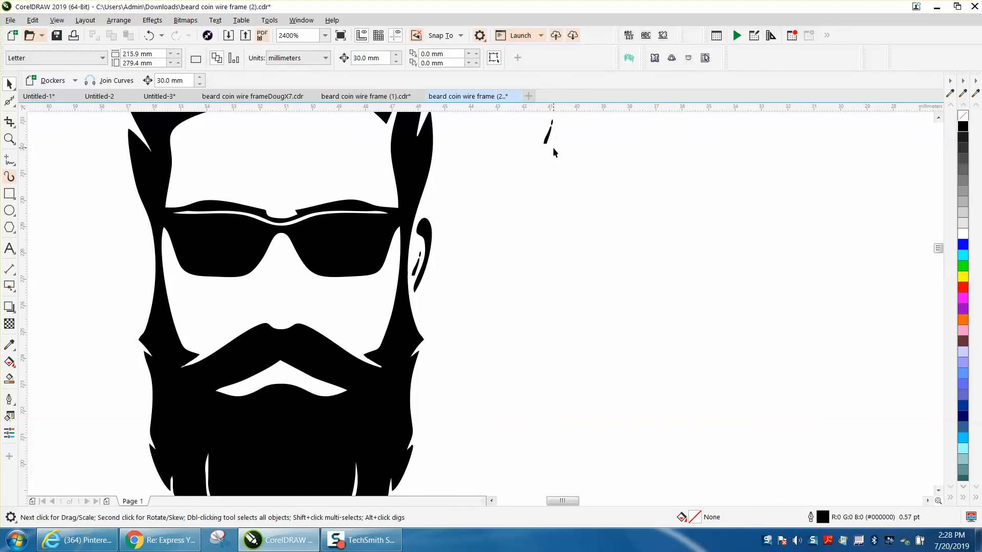
click(549, 134)
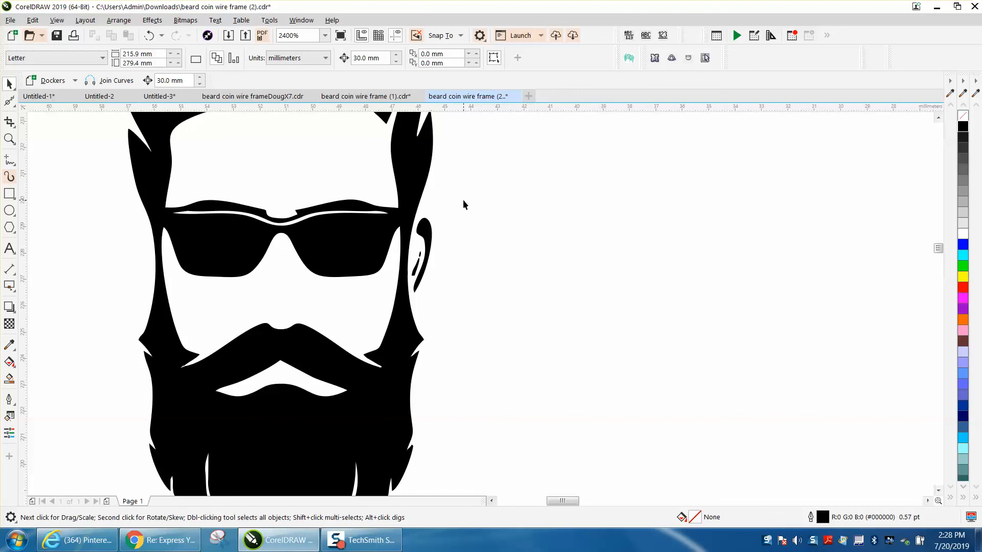
click(420, 254)
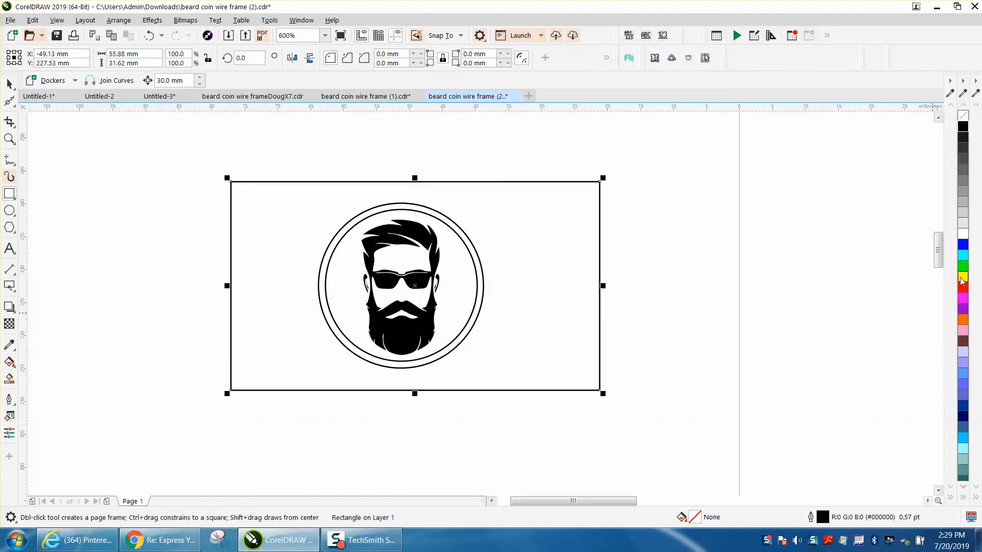
click(963, 278)
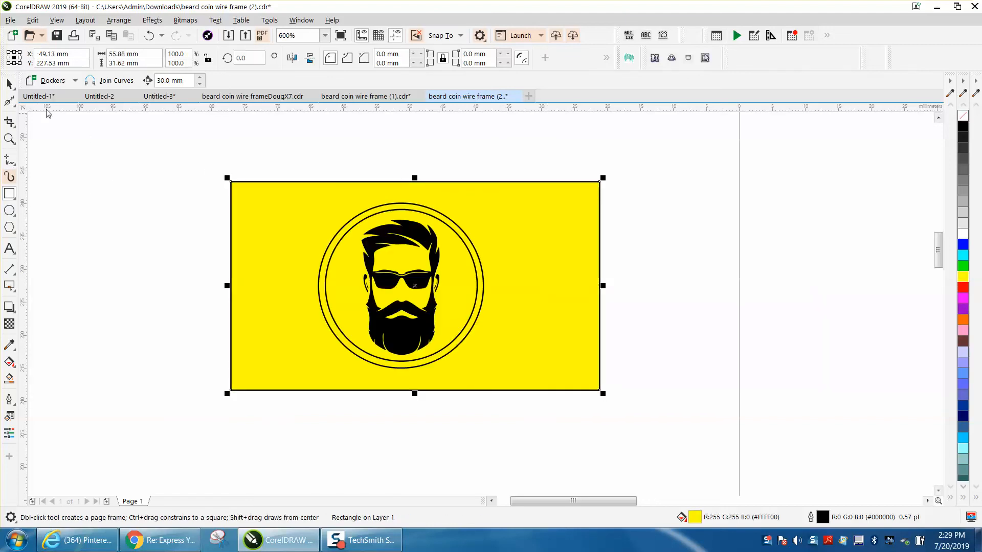
click(414, 285)
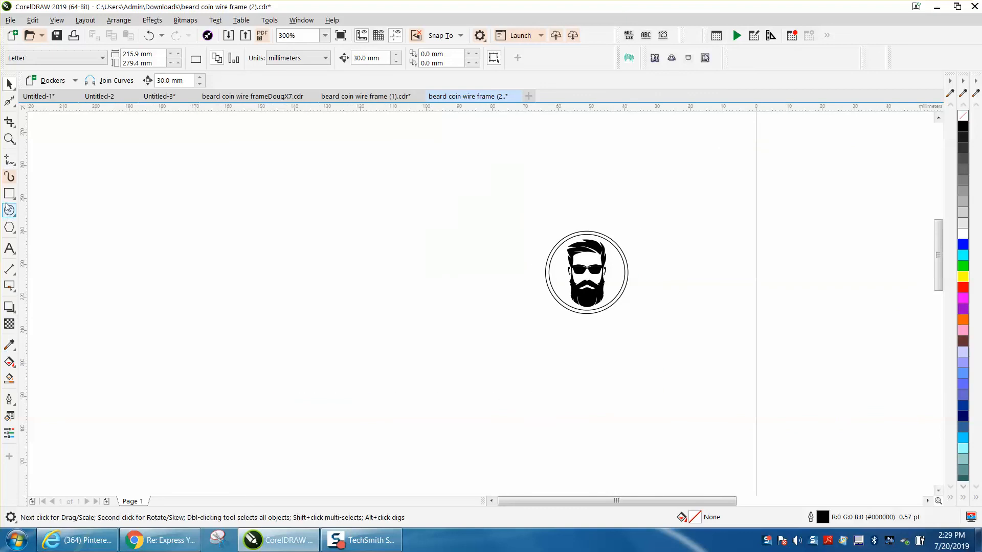
click(9, 194)
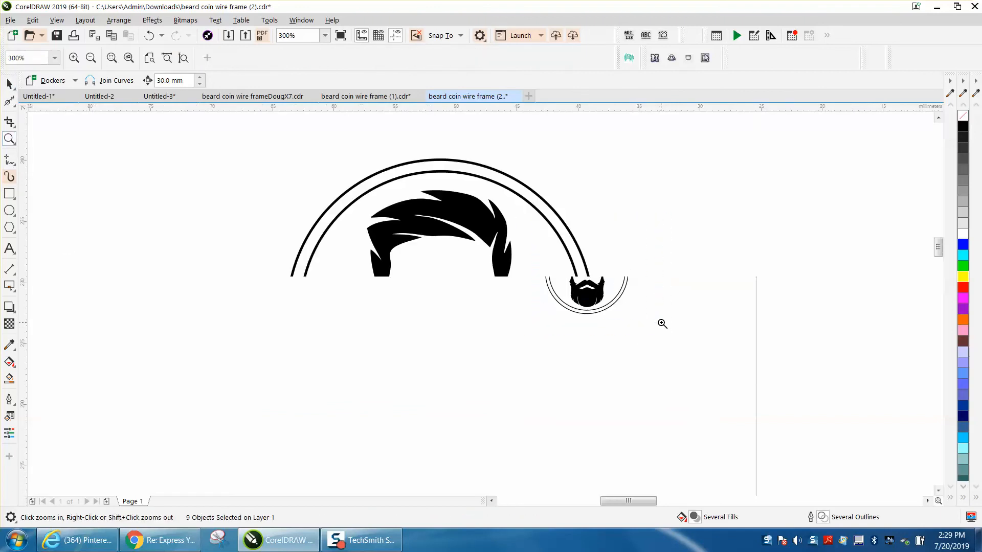
click(663, 324)
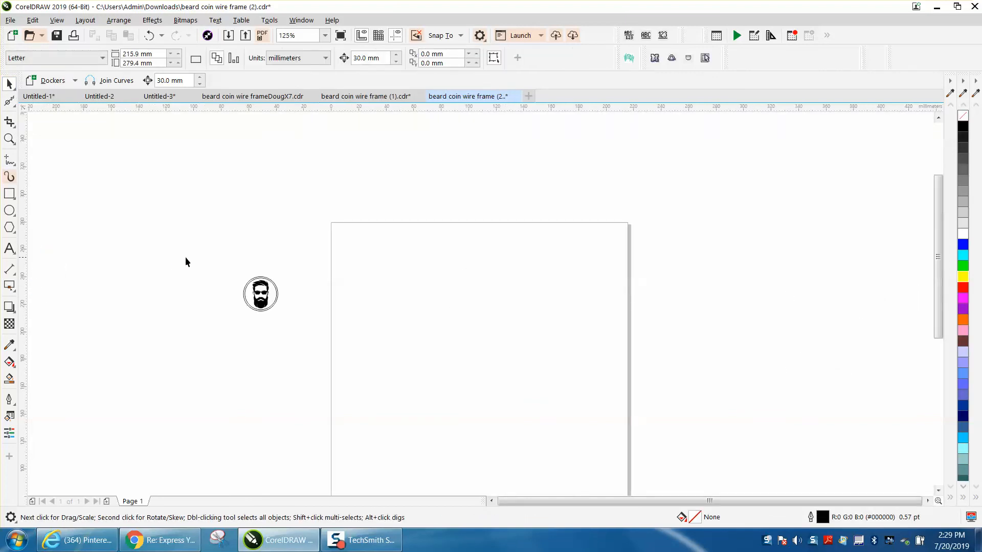
Step: Move the bearded face and its outer circle onto the page and centre them
click(361, 248)
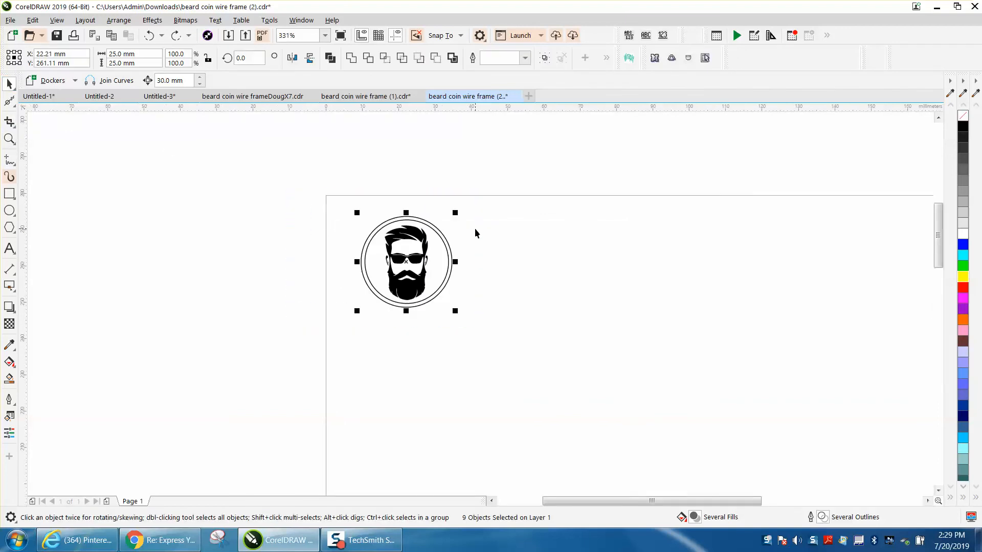
drag(405, 262, 515, 261)
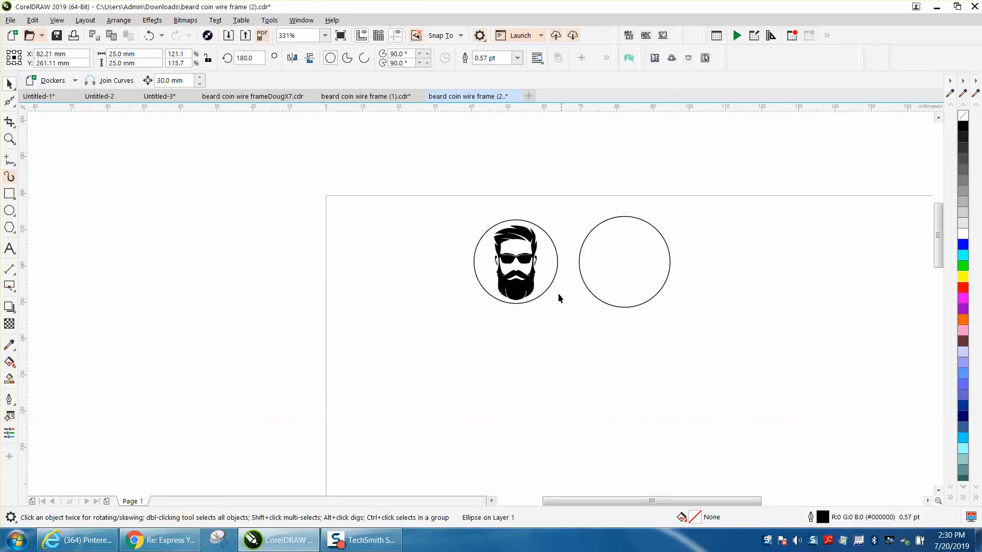
click(515, 260)
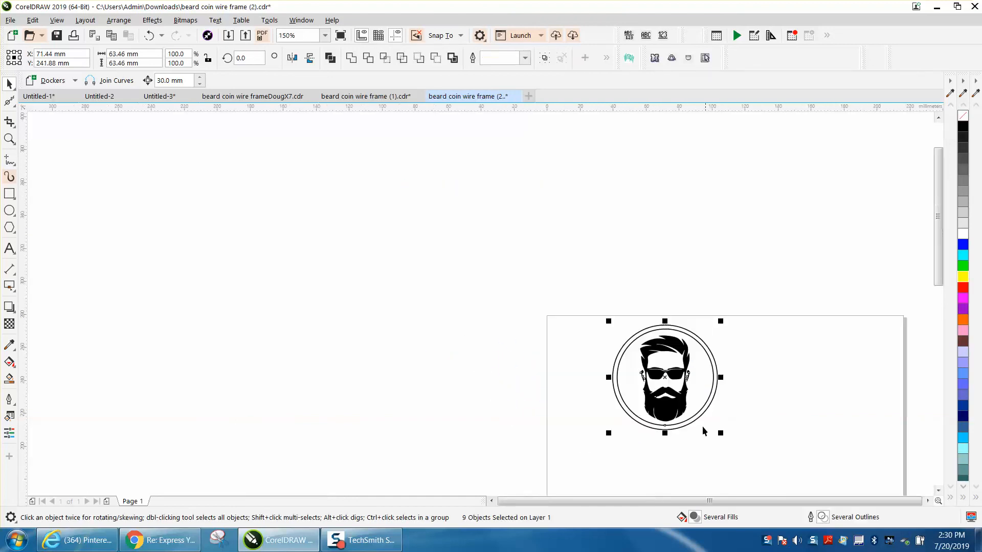
mouse_move(610, 328)
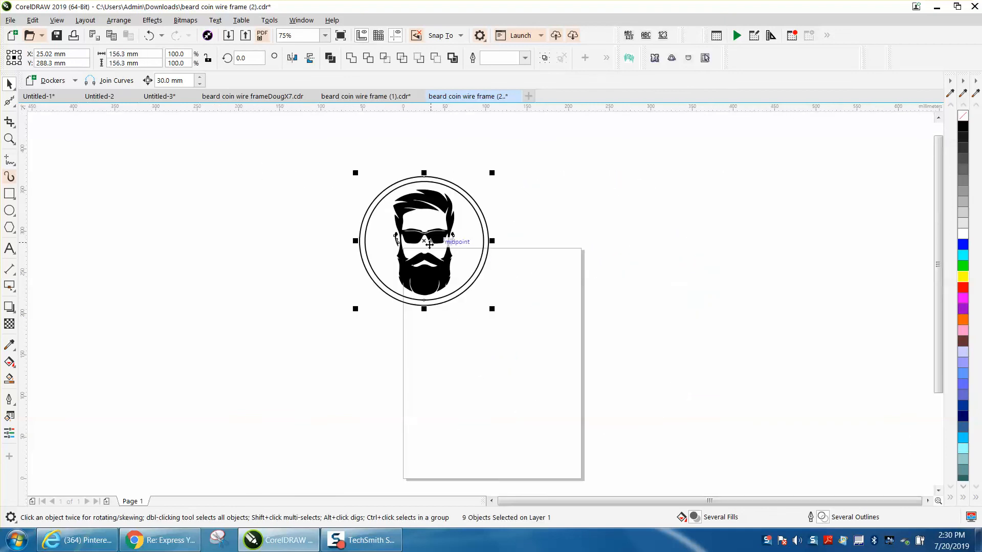
drag(423, 241, 490, 327)
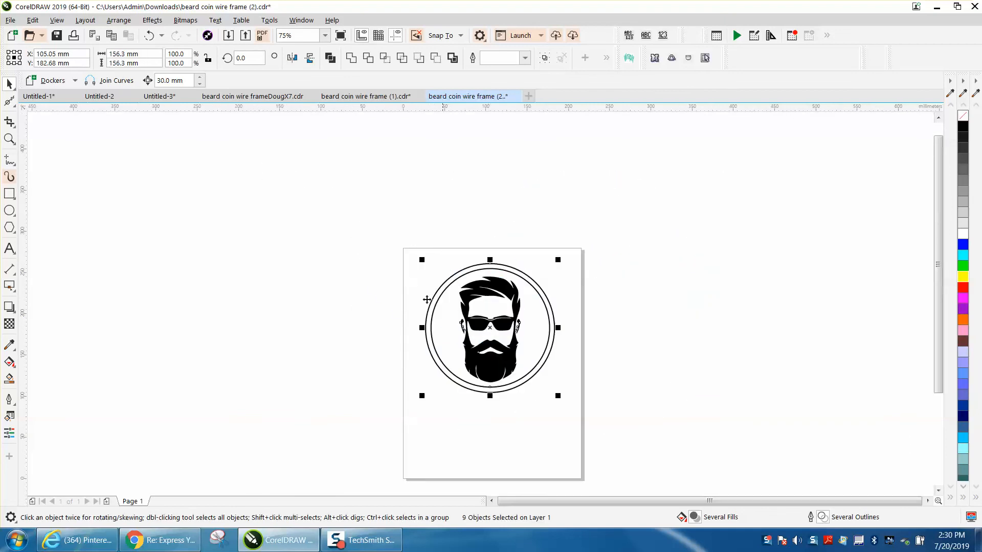